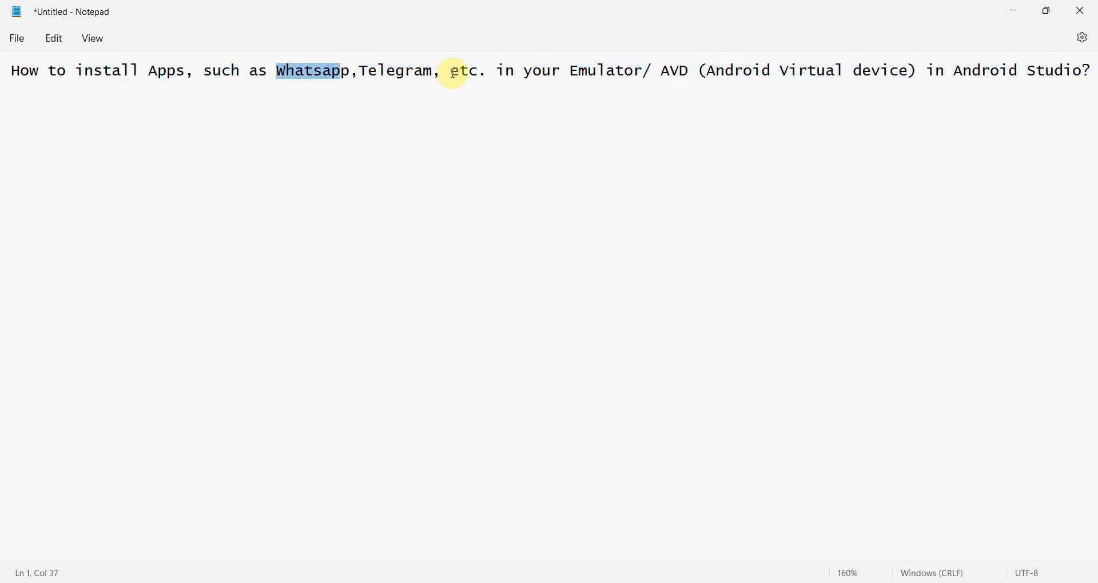
mouse_move(808, 79)
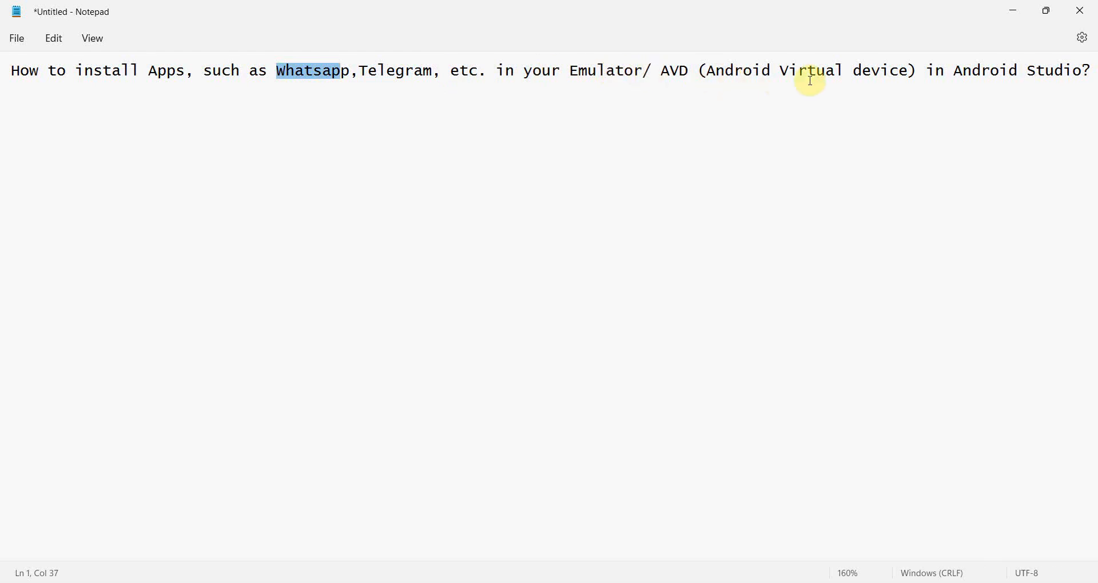
- Open the Virtual Device Manager from the welcome screen's More Actions menu
left_click(702, 69)
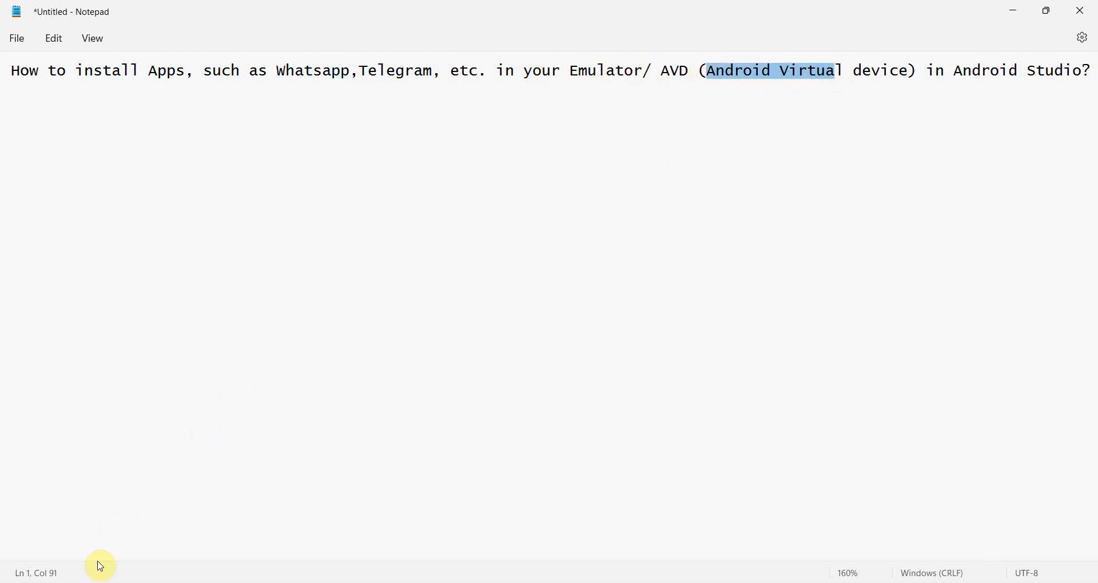
mouse_move(456, 418)
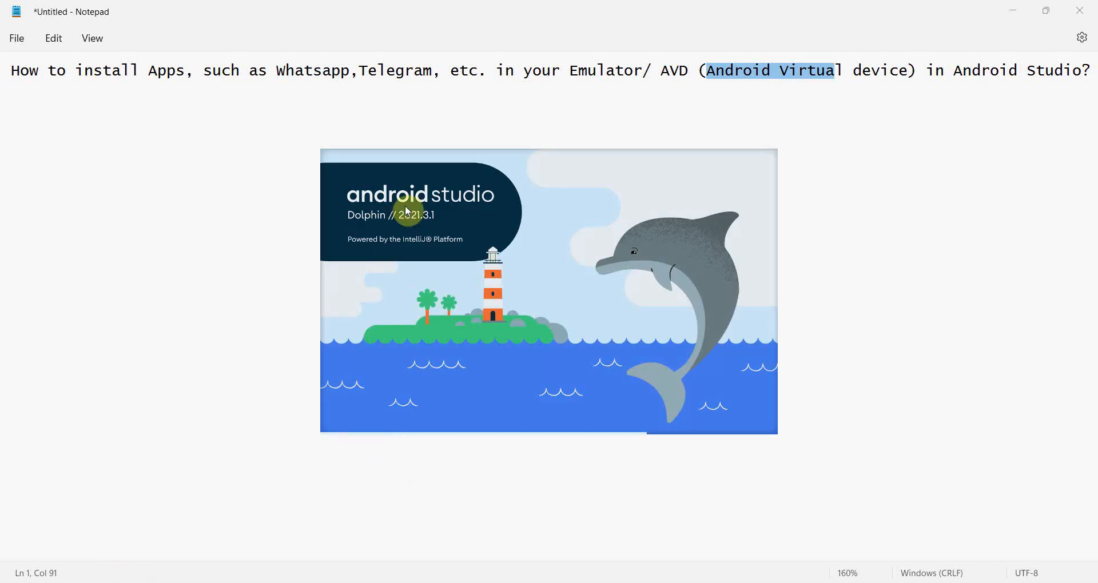
mouse_move(437, 169)
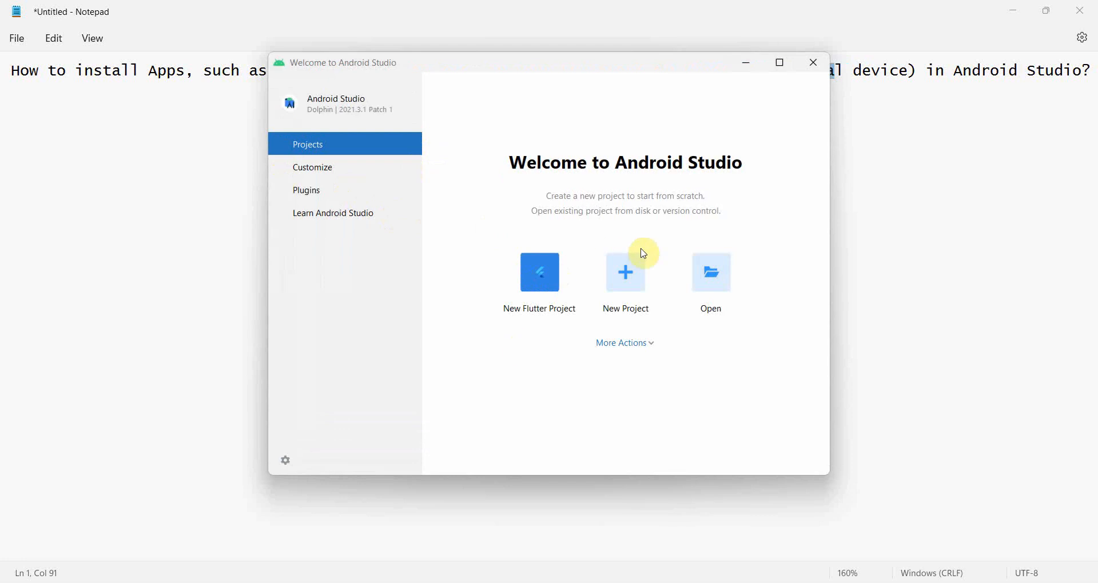
mouse_move(626, 284)
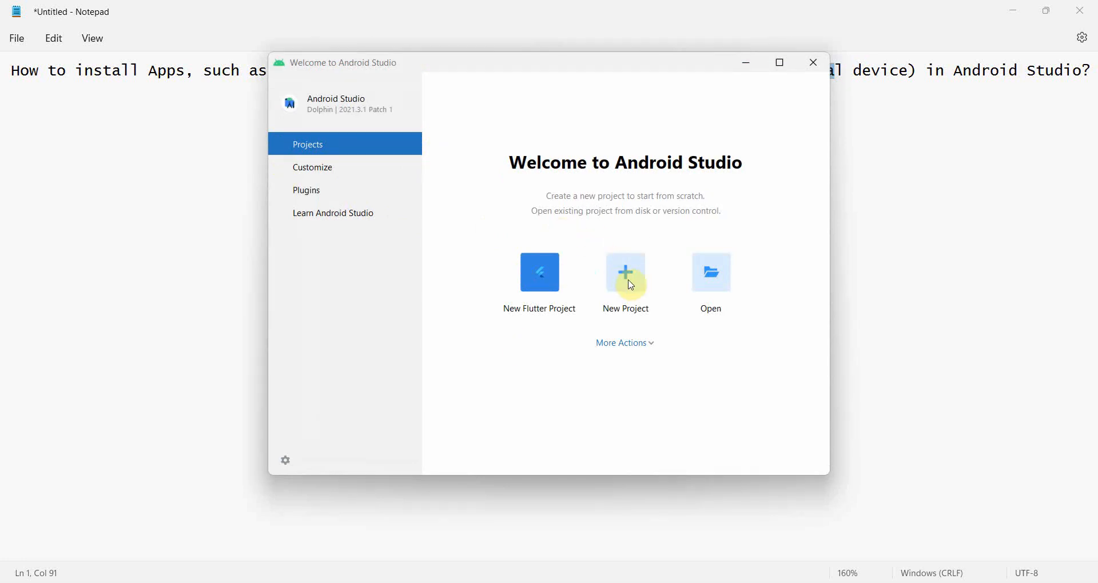
mouse_move(456, 157)
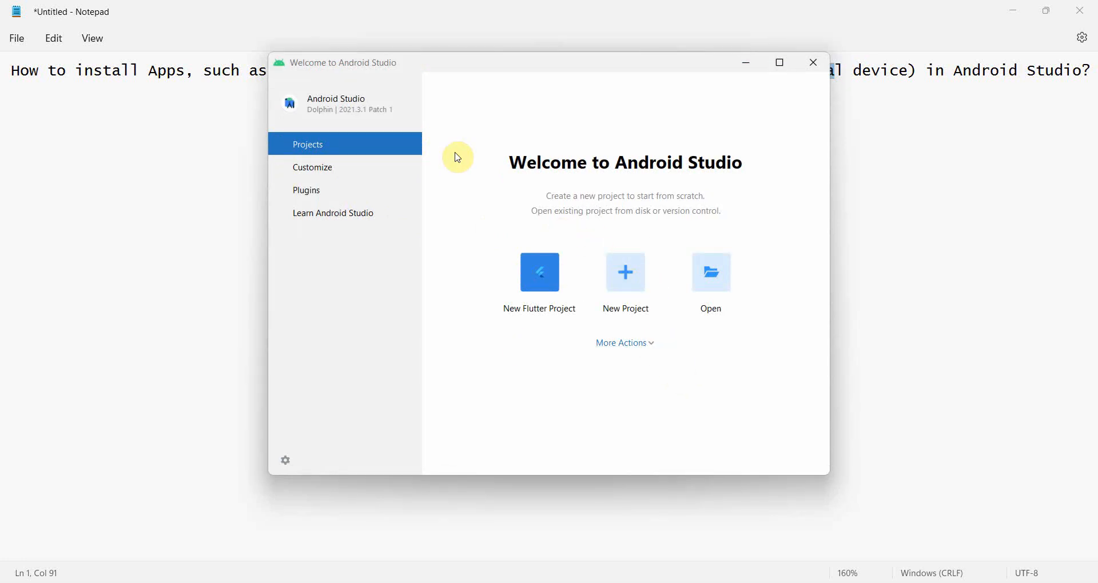
left_click(620, 342)
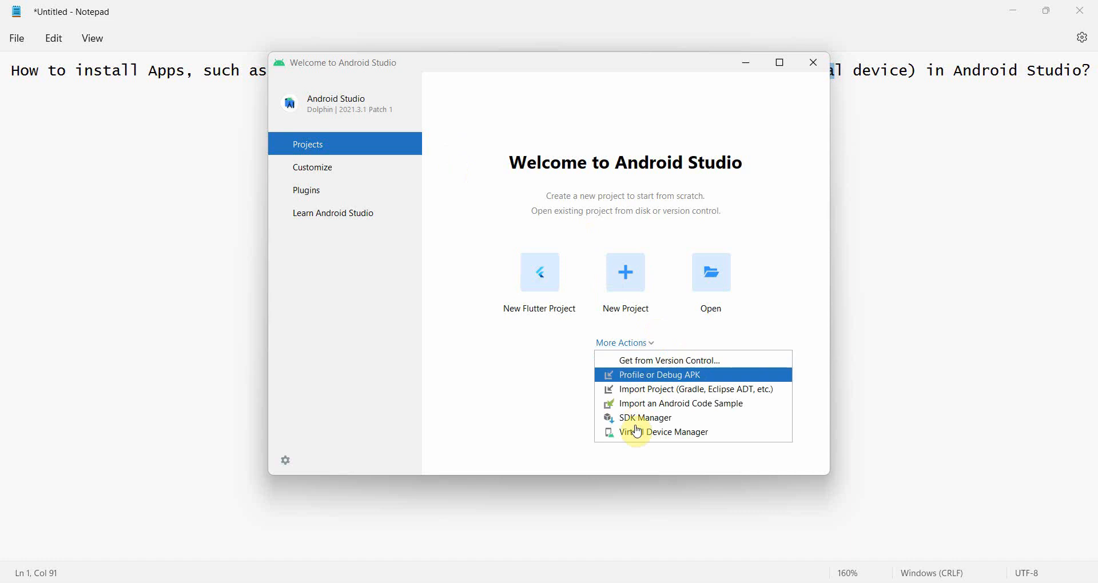
mouse_move(659, 433)
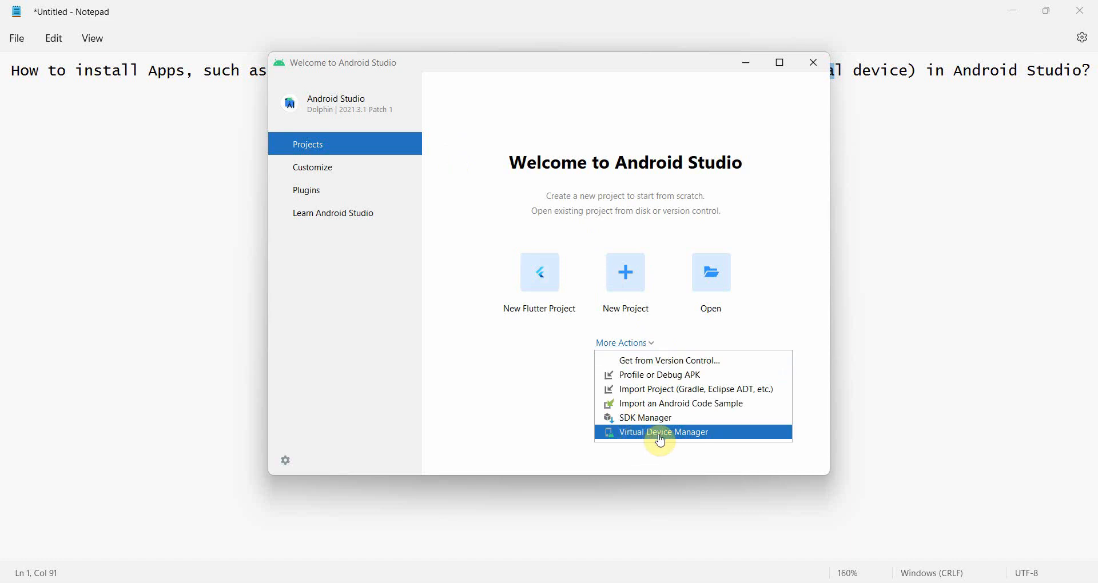
left_click(662, 433)
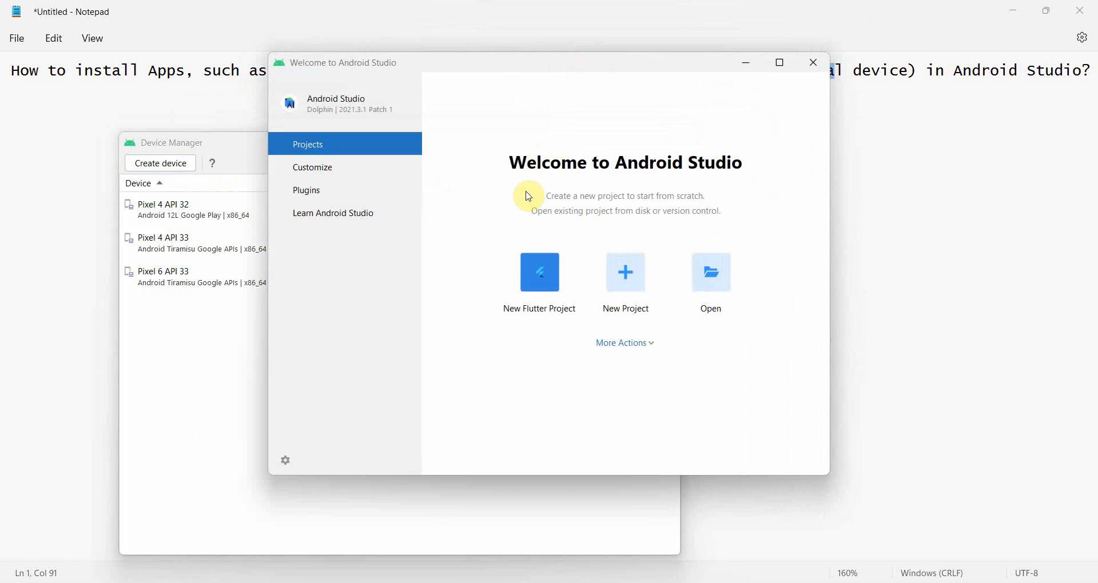
mouse_move(213, 163)
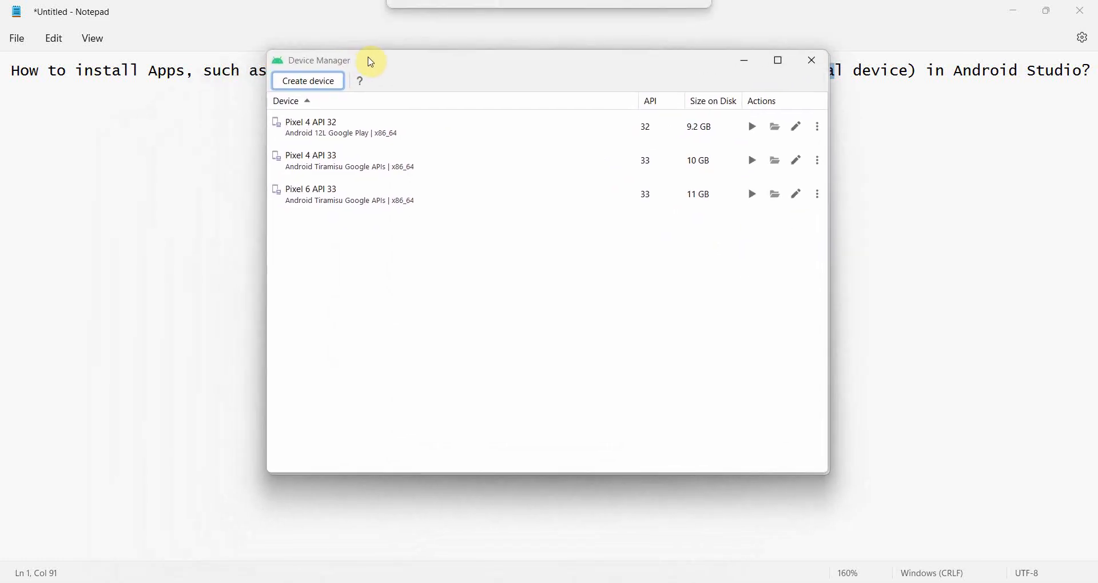
mouse_move(334, 307)
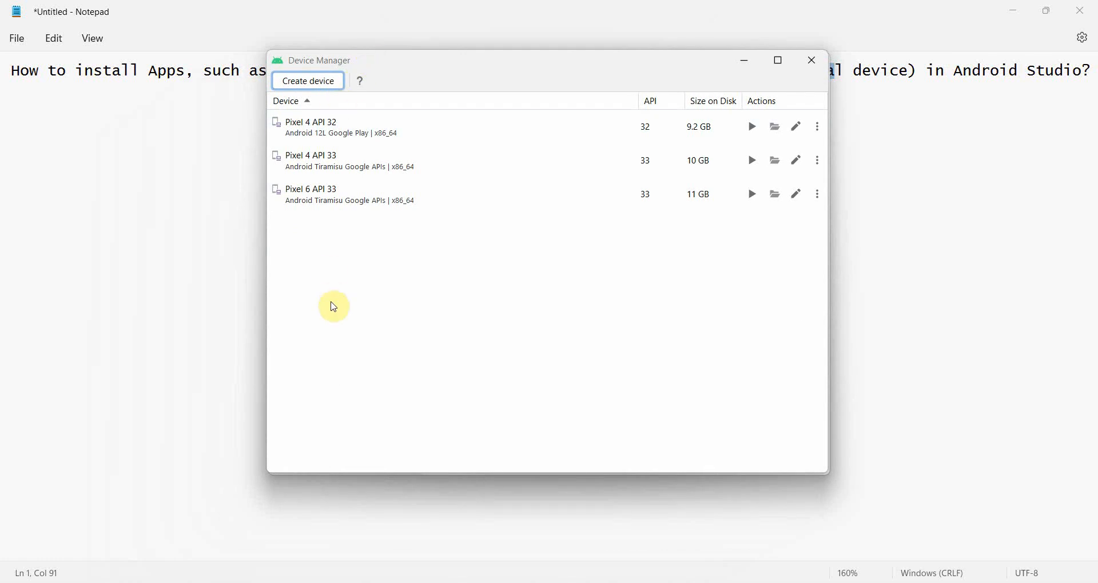
mouse_move(486, 61)
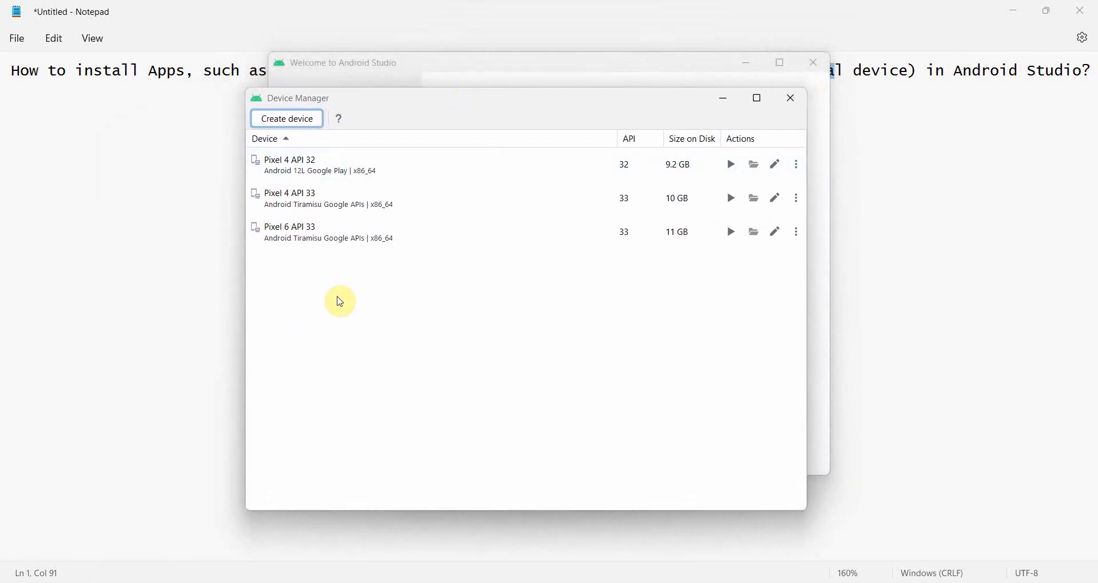
left_click(316, 198)
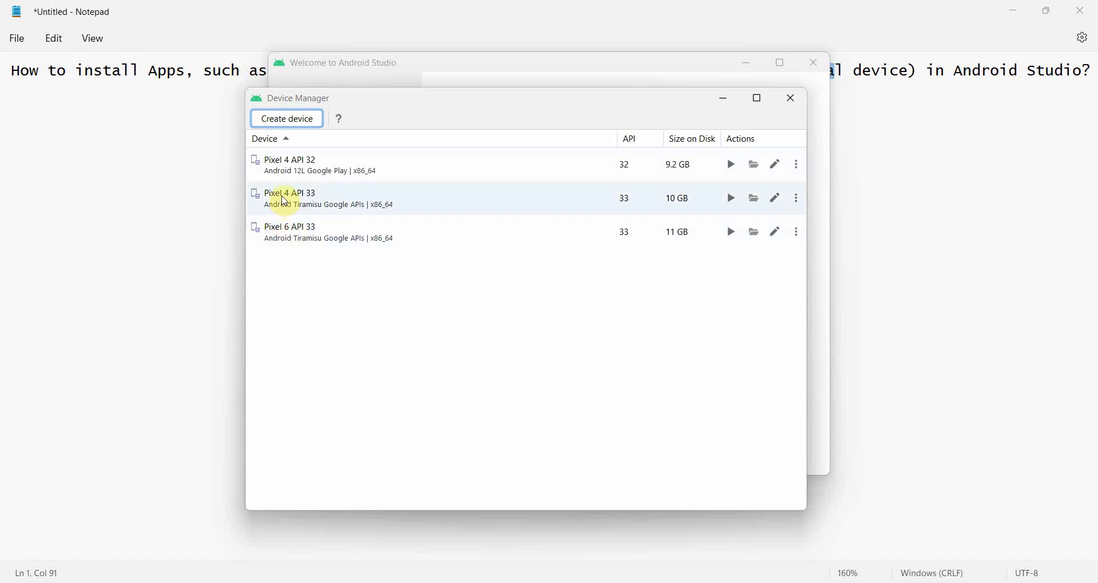
mouse_move(316, 233)
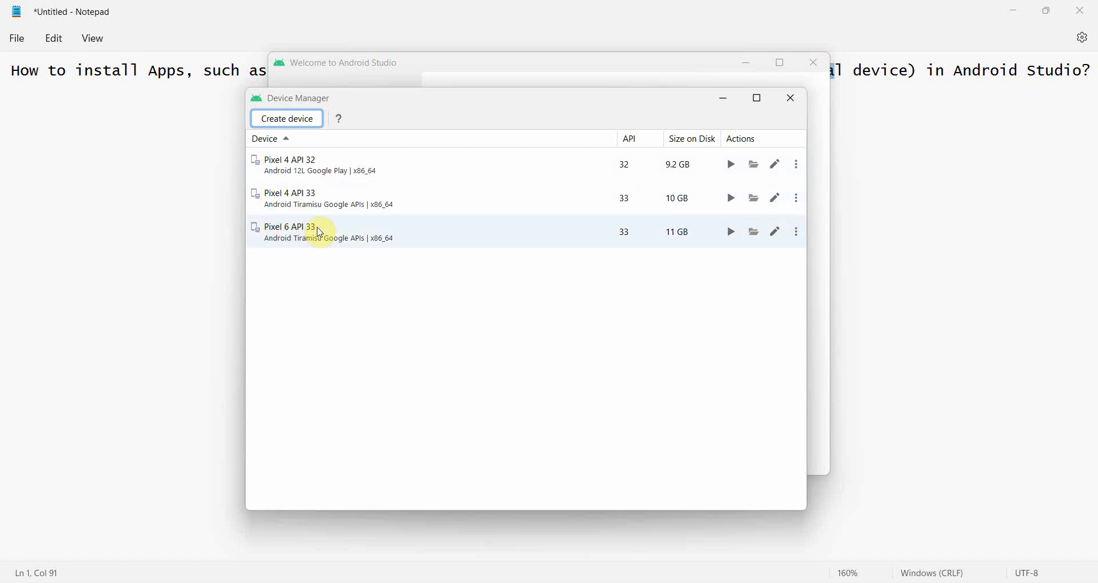
mouse_move(305, 138)
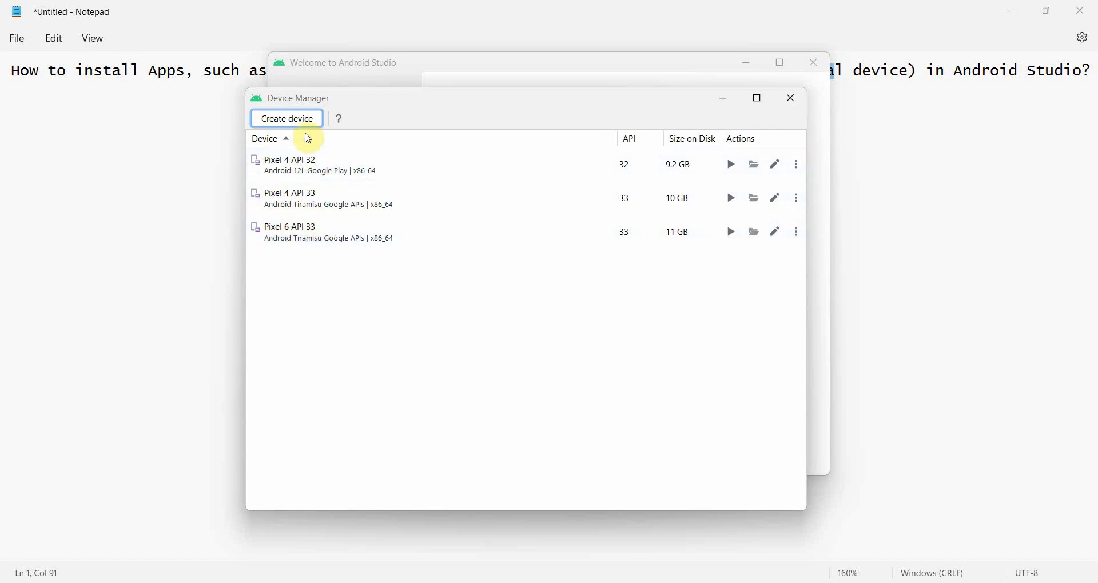
left_click(286, 118)
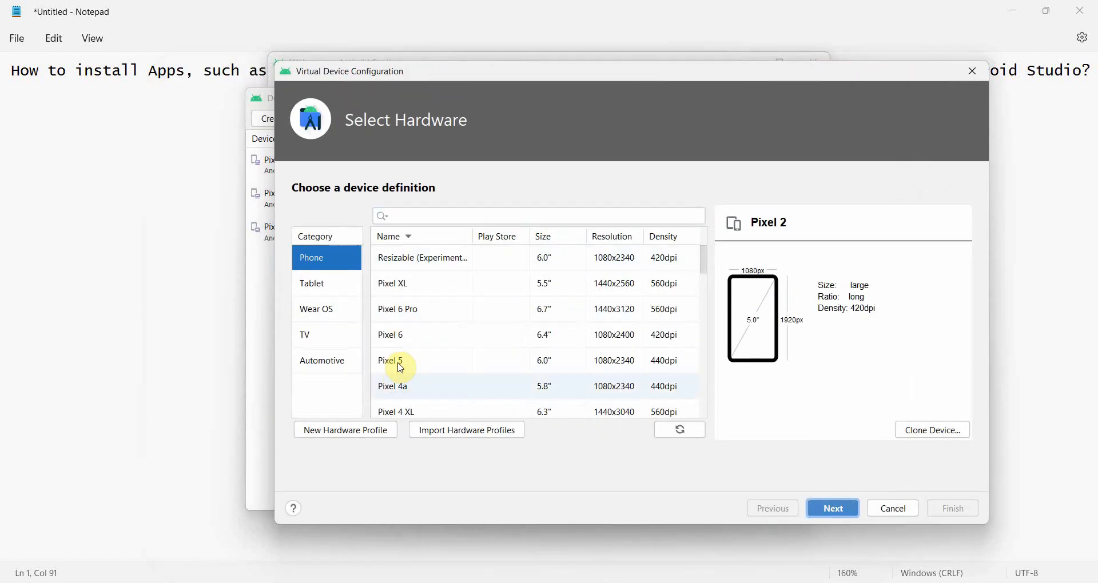
left_click(390, 335)
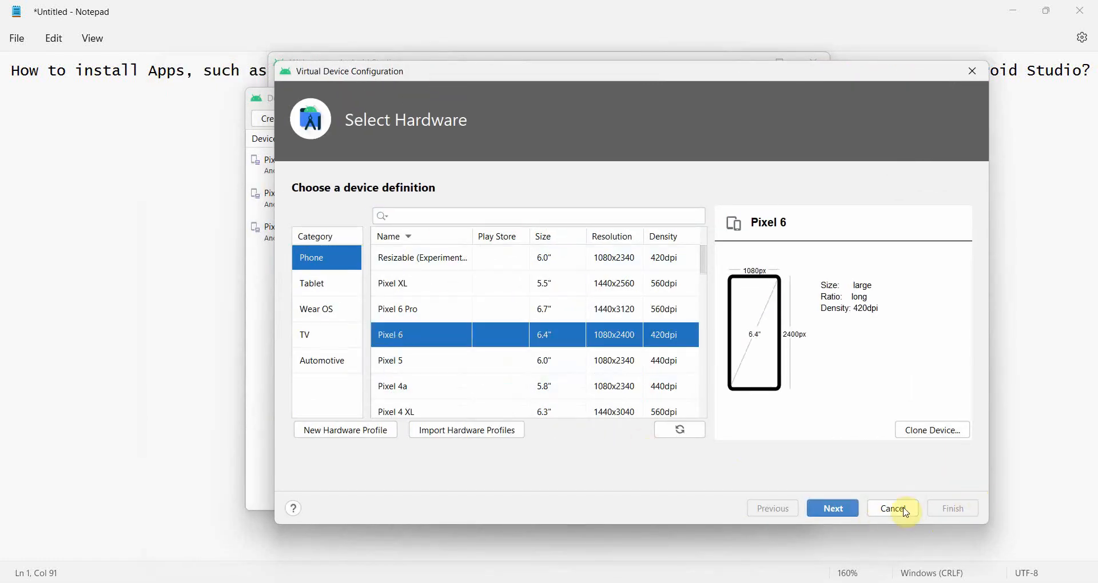
left_click(891, 507)
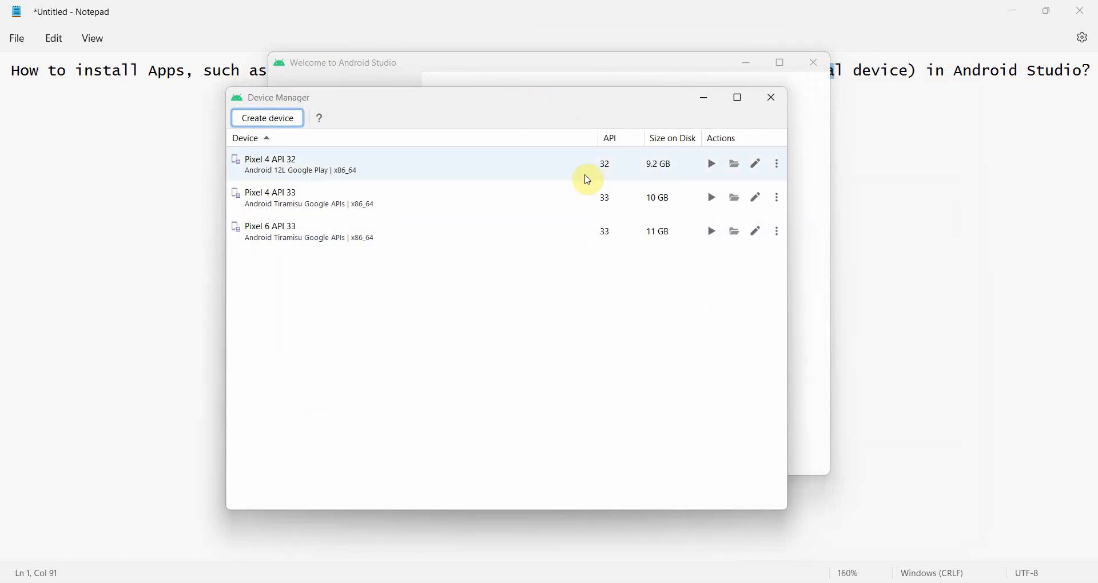
mouse_move(551, 404)
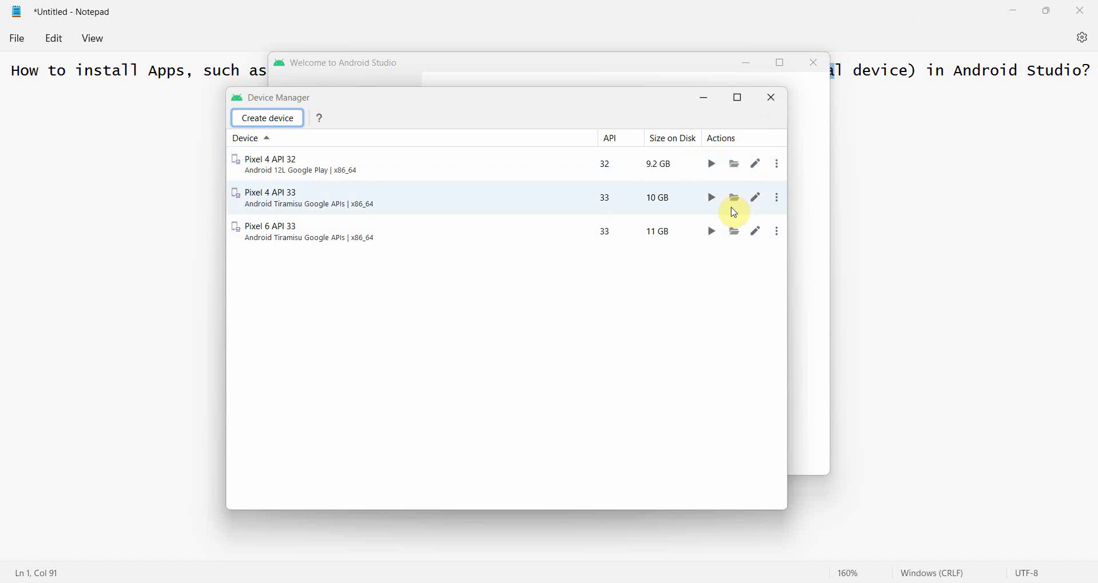
- Launch the Pixel 6 API 33 emulator from Device Manager and wait for its home screen
left_click(710, 231)
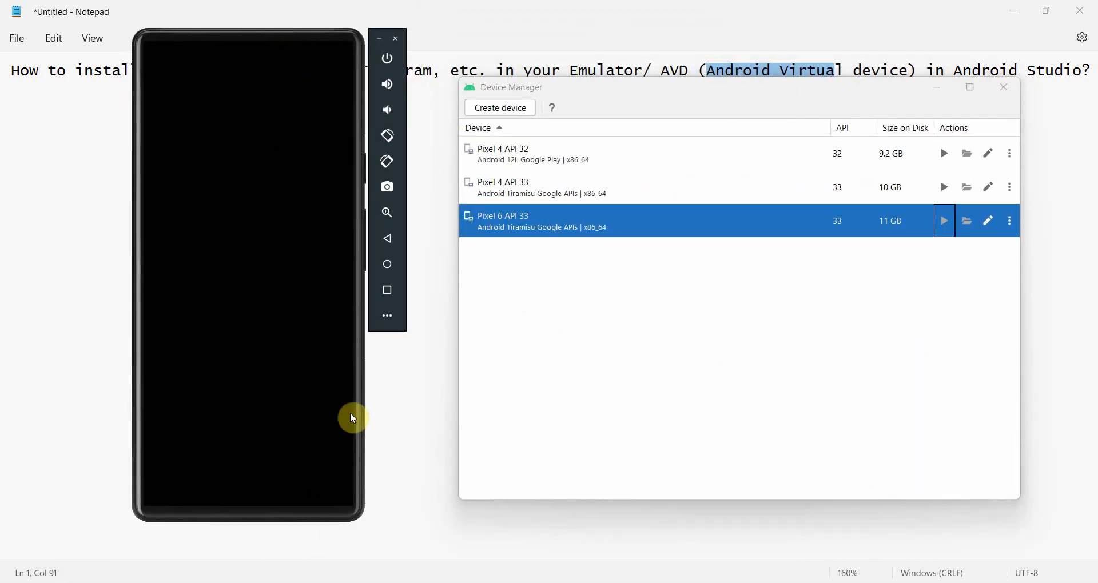
mouse_move(864, 246)
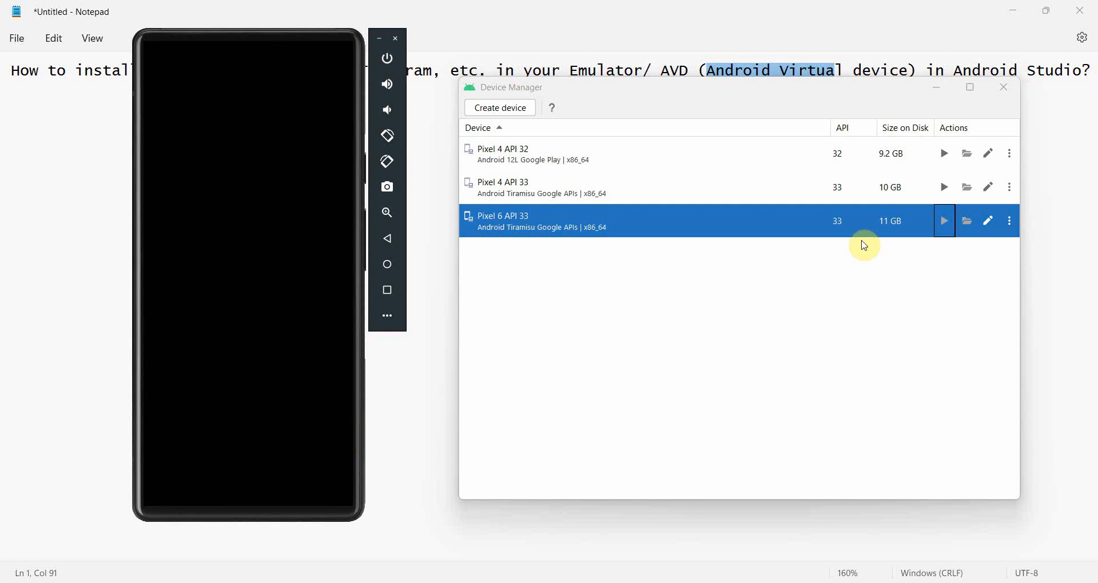
mouse_move(929, 234)
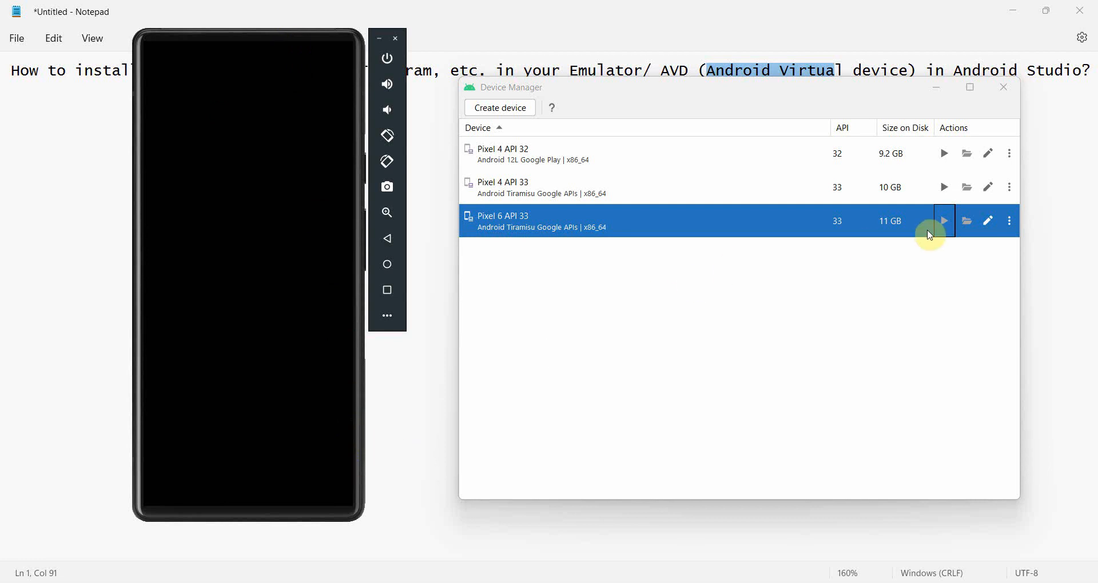
left_click(944, 221)
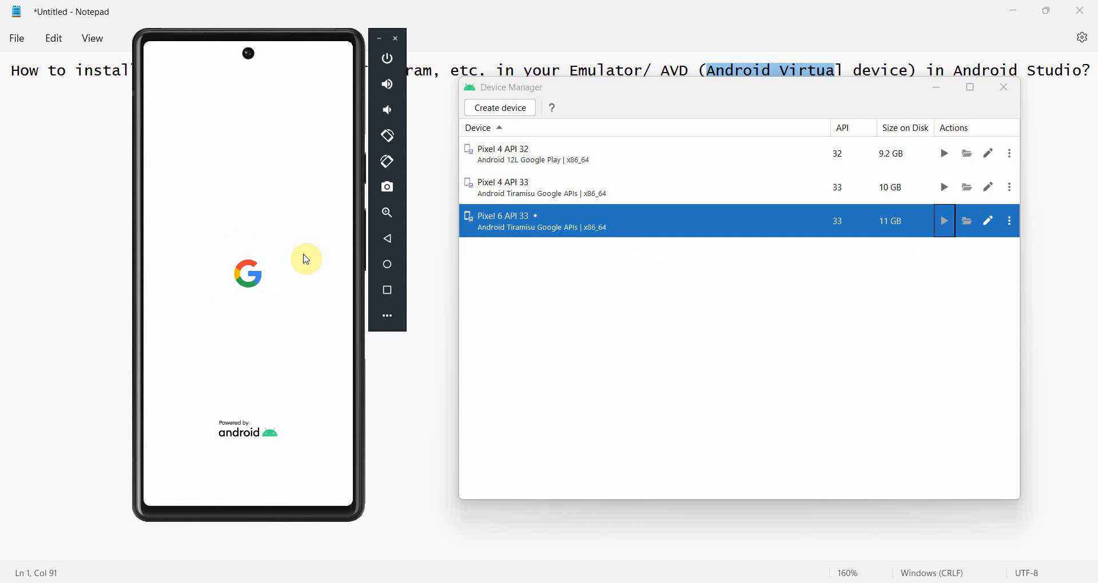
mouse_move(351, 540)
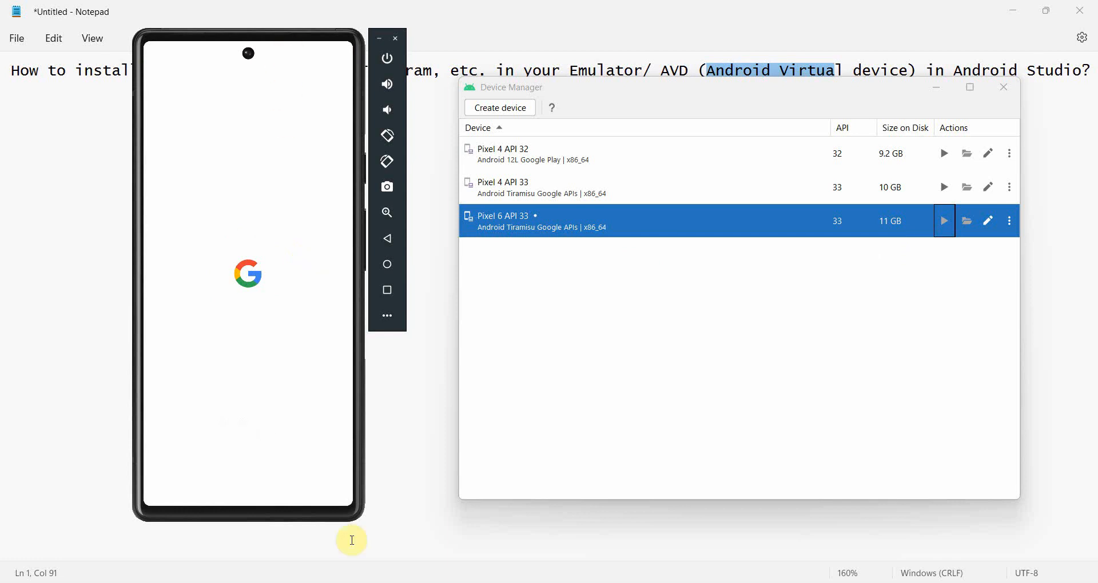
mouse_move(319, 88)
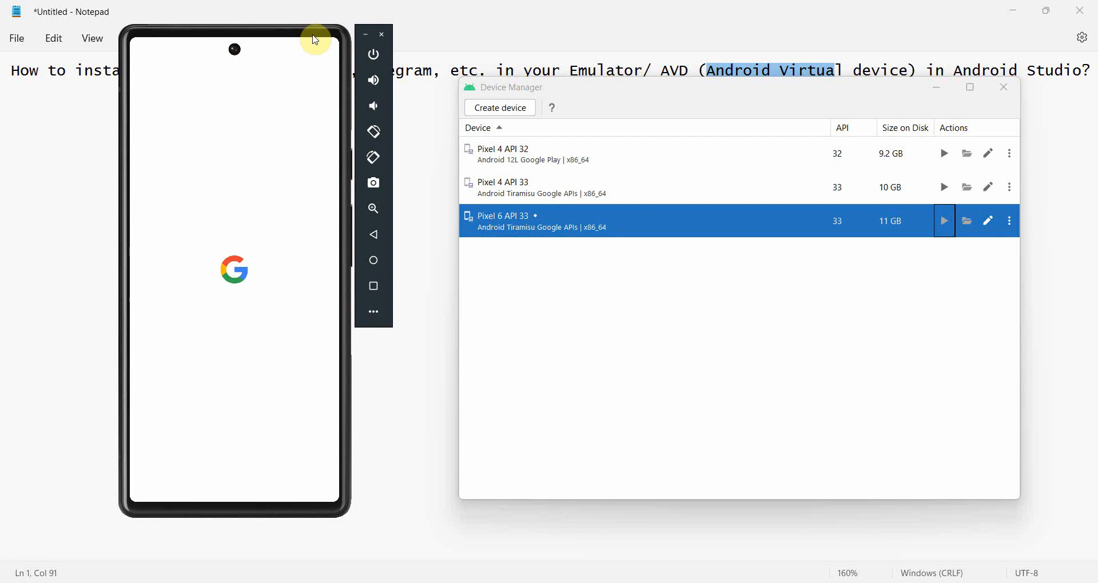
mouse_move(530, 294)
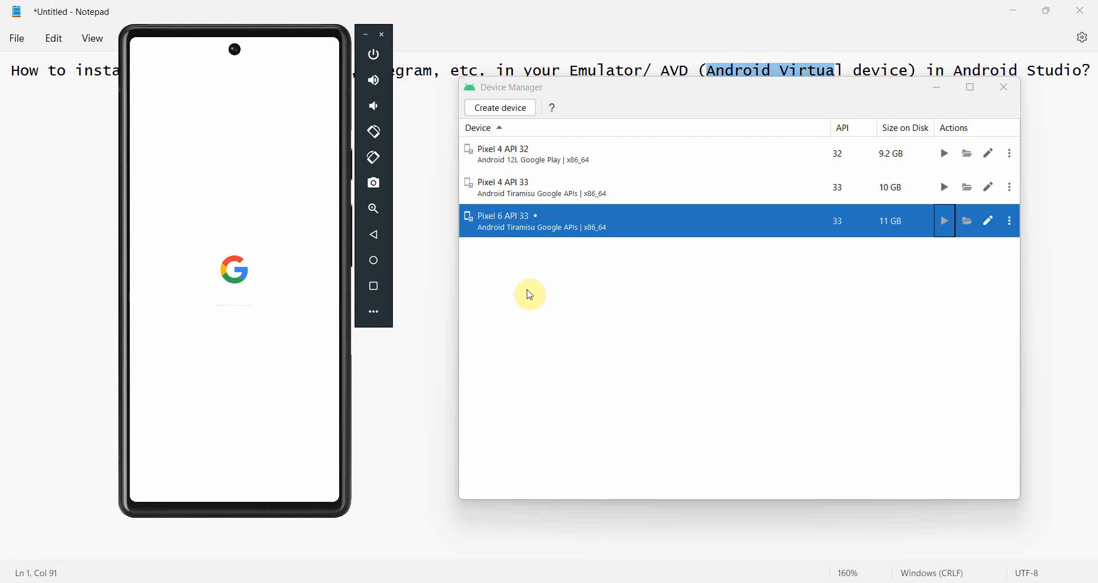
mouse_move(498, 268)
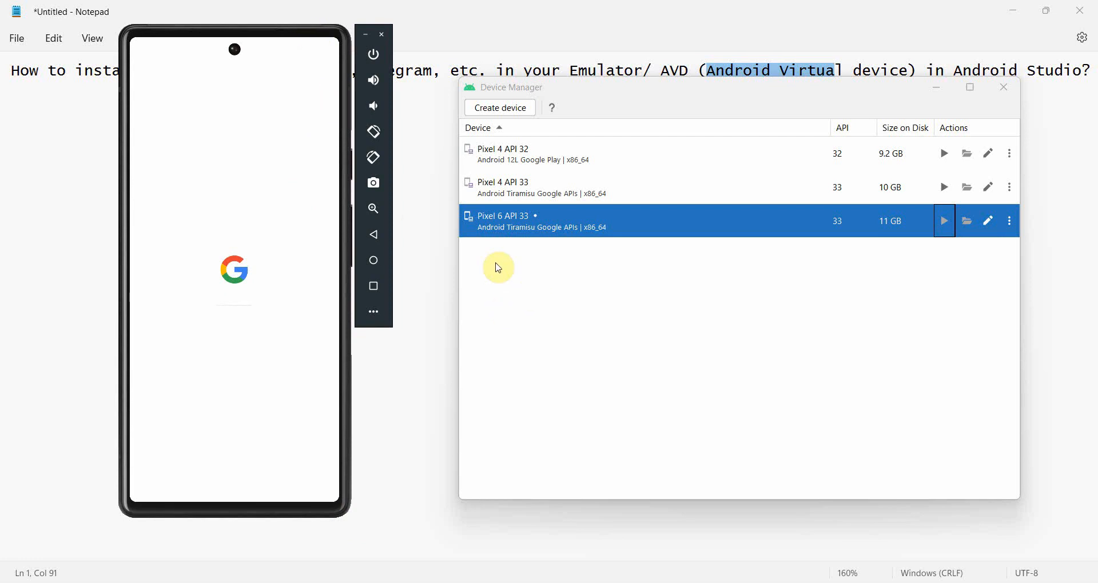
mouse_move(539, 178)
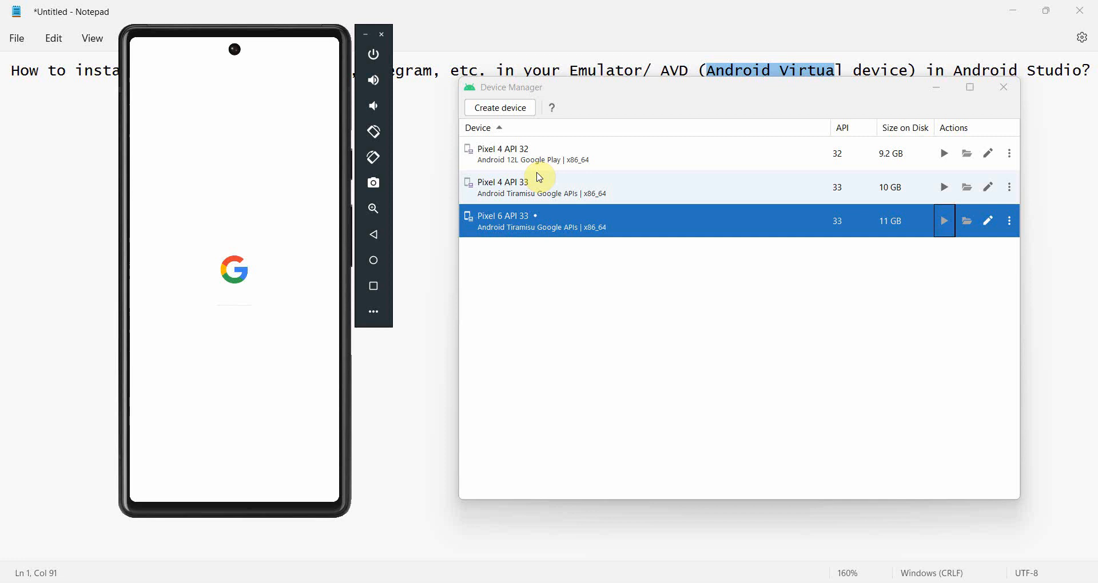
left_click(944, 220)
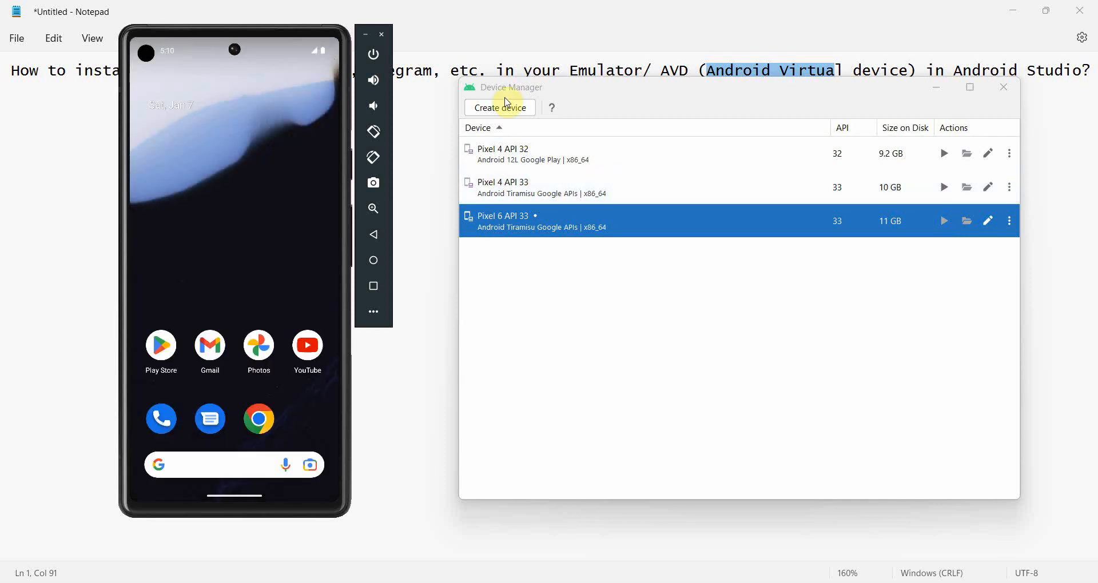
- Start the new virtual device hardware chooser, then cancel it back to the three-device list
left_click(500, 108)
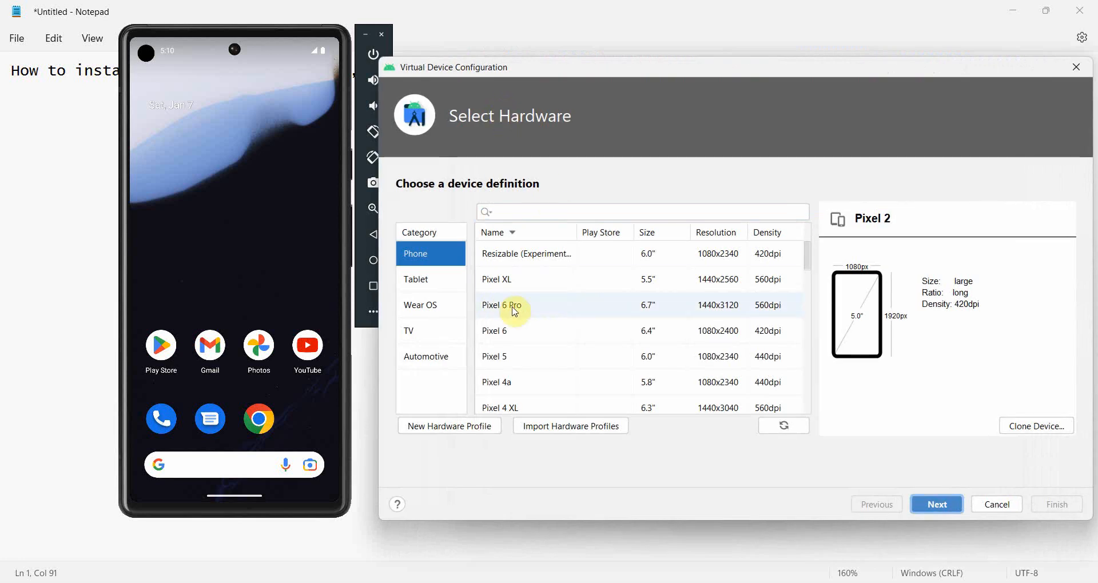
mouse_move(522, 304)
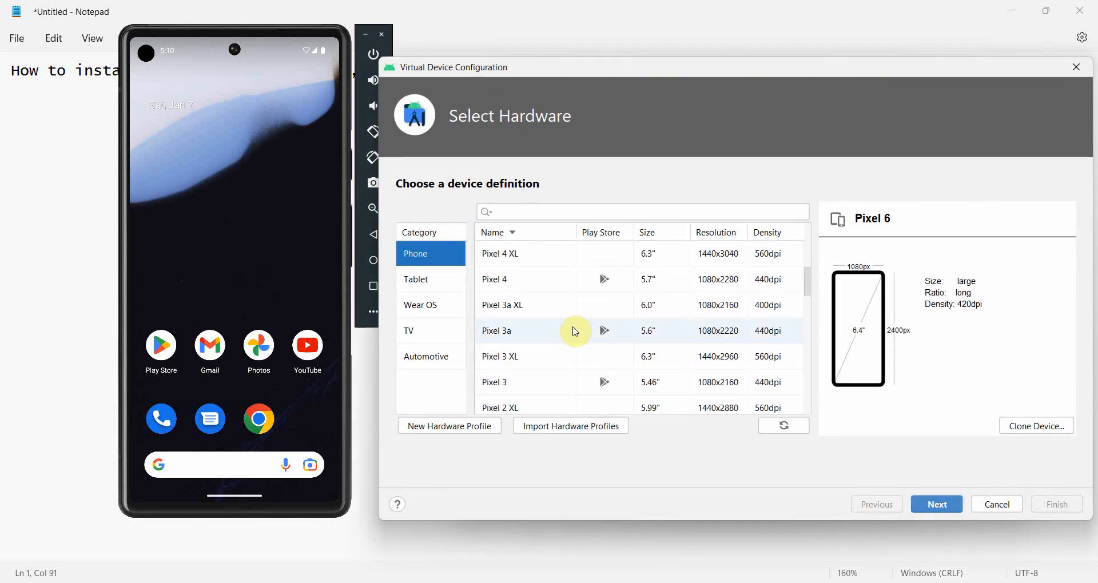
left_click(525, 279)
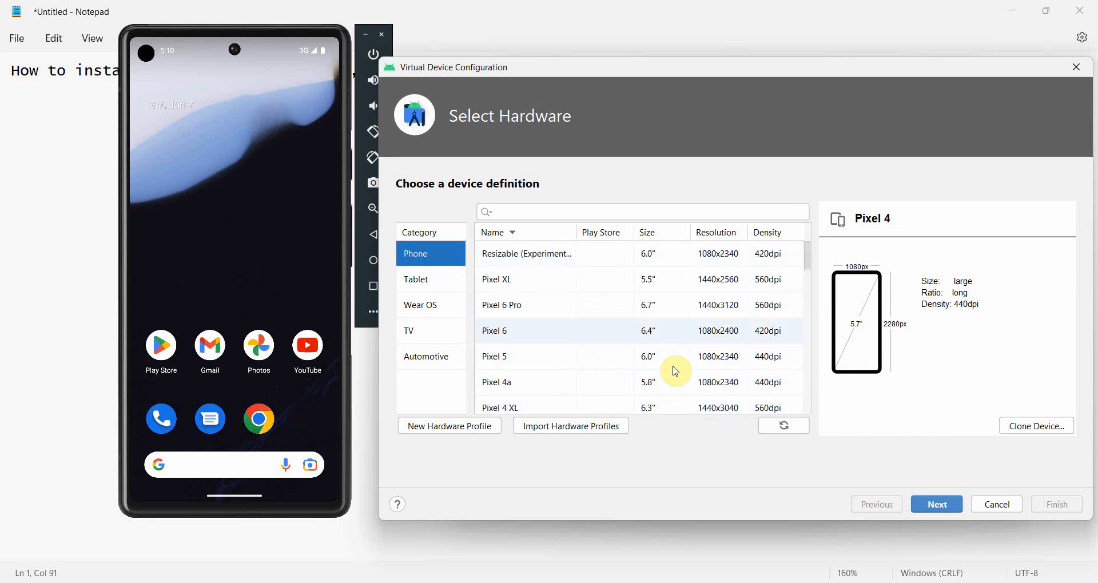
mouse_move(854, 439)
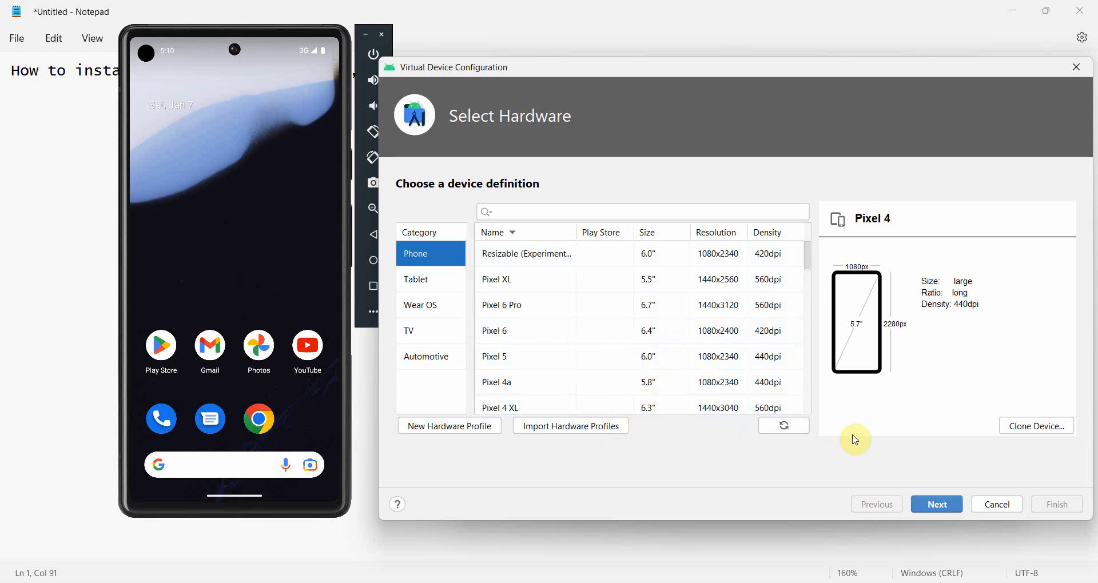
mouse_move(997, 505)
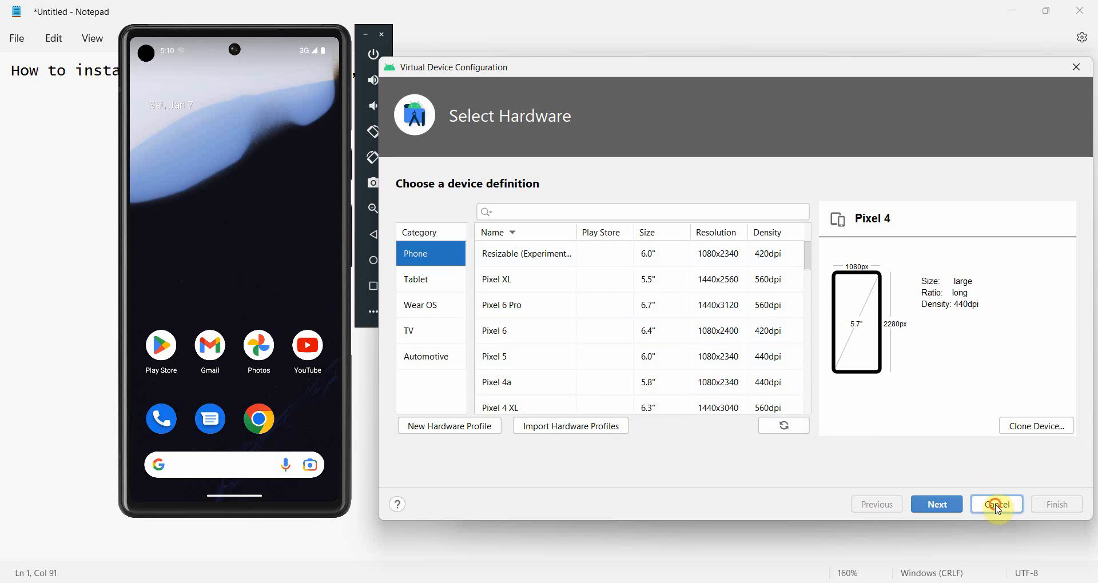
left_click(996, 504)
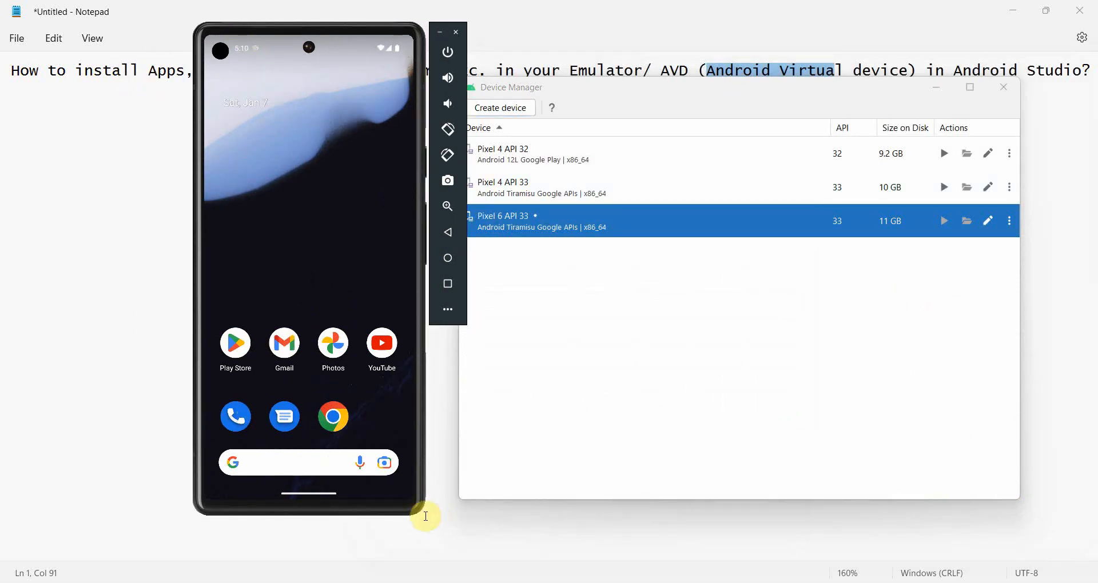
mouse_move(422, 513)
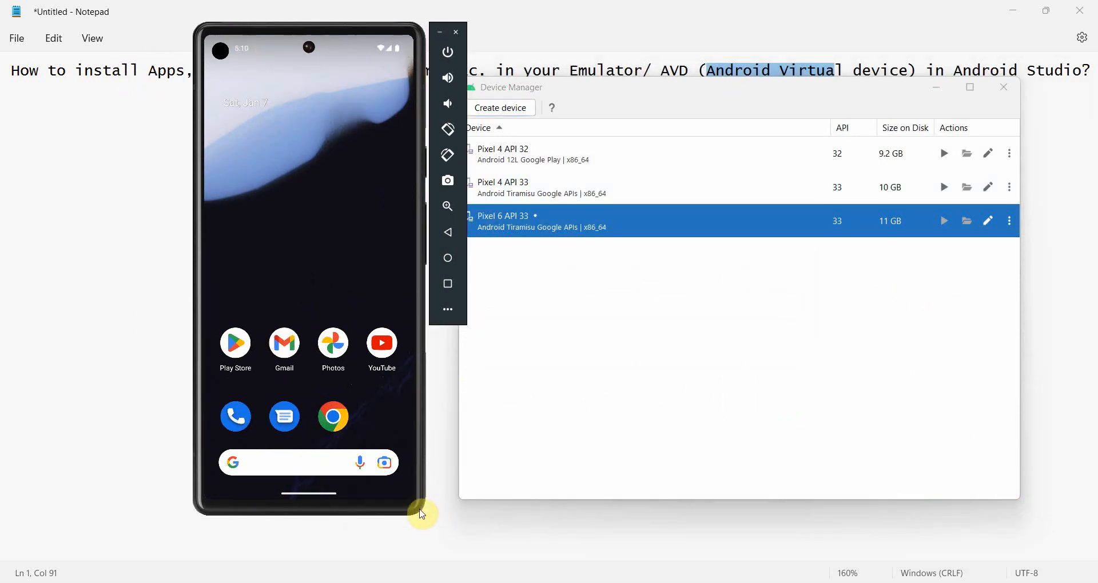
mouse_move(234, 343)
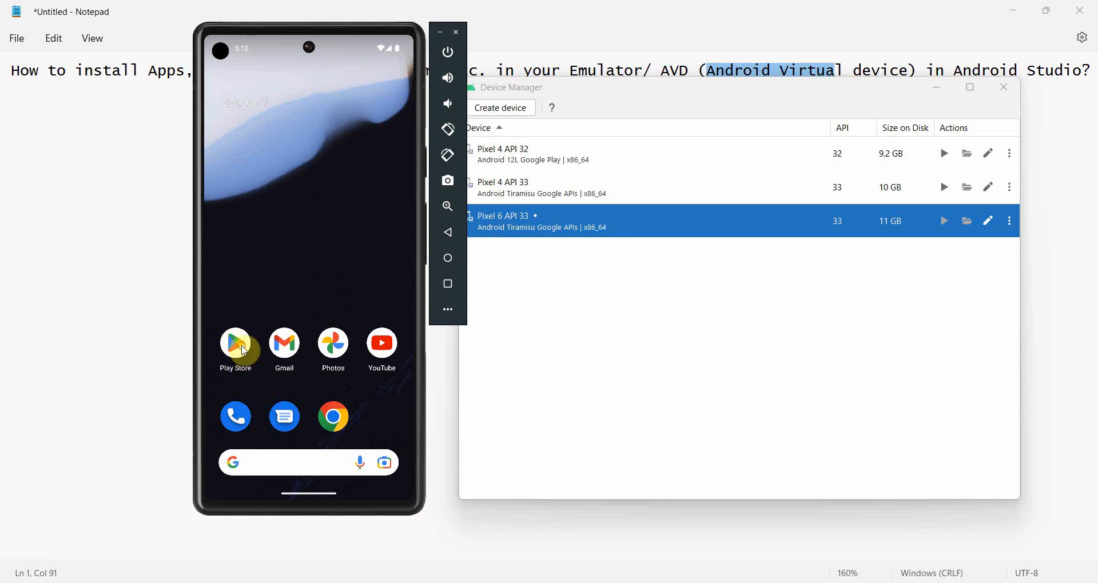
- Launch the Play Store app from the emulator home screen
left_click(236, 344)
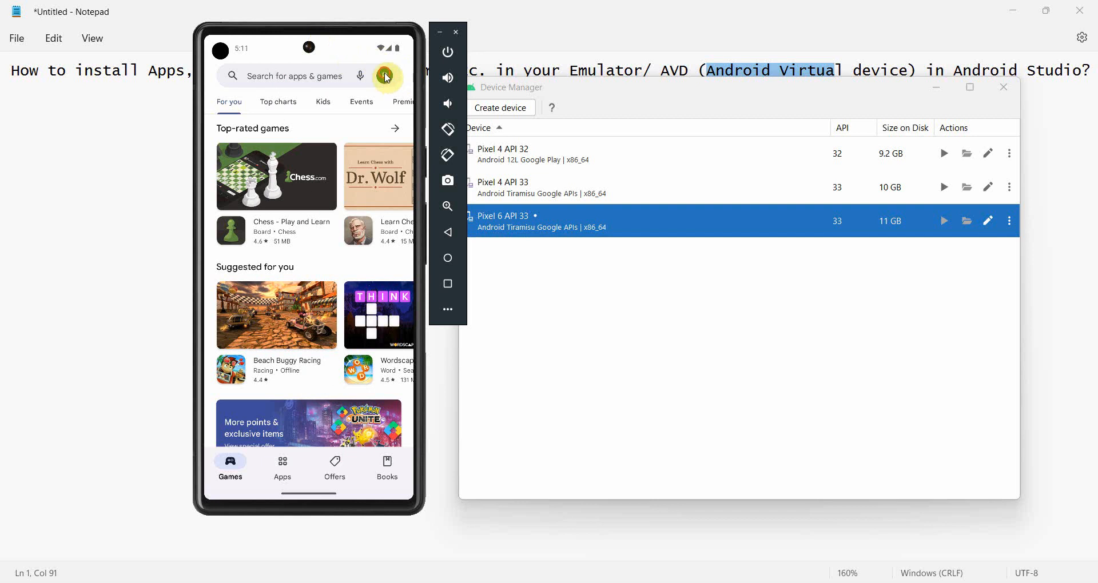
left_click(384, 75)
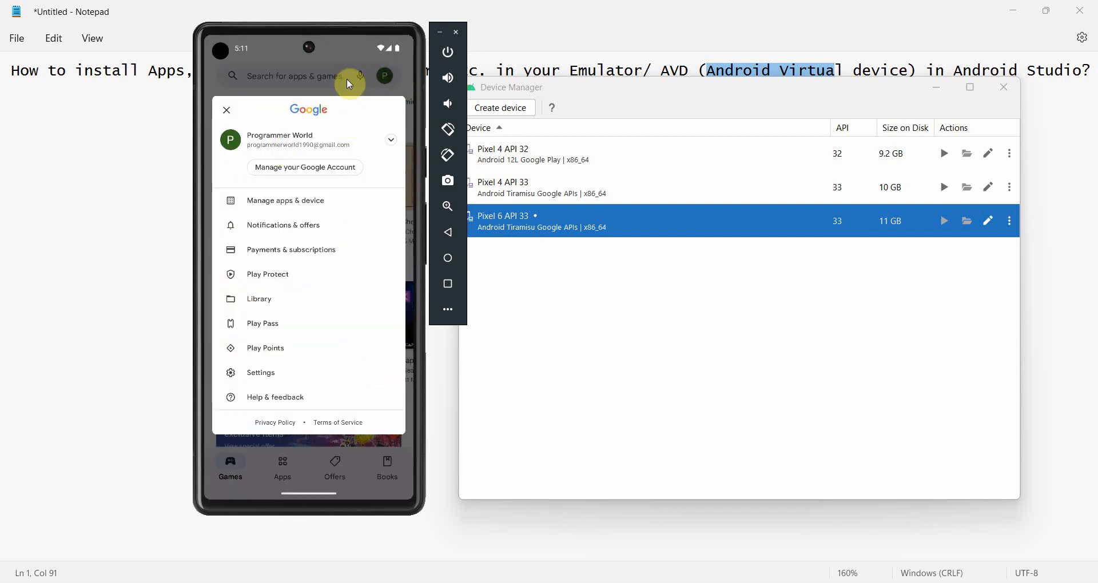
mouse_move(226, 112)
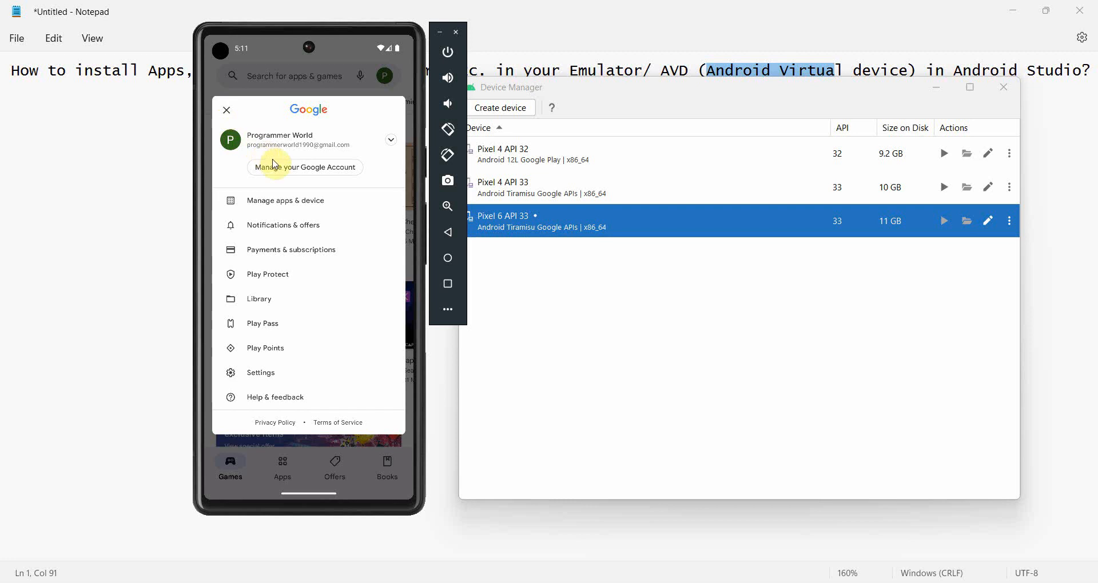
mouse_move(351, 166)
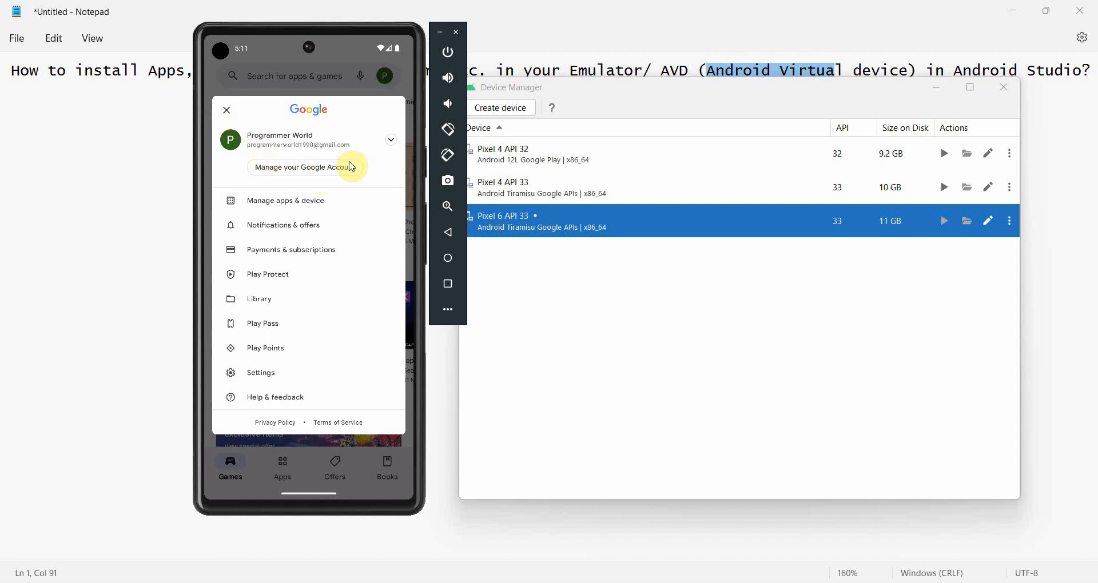
mouse_move(226, 110)
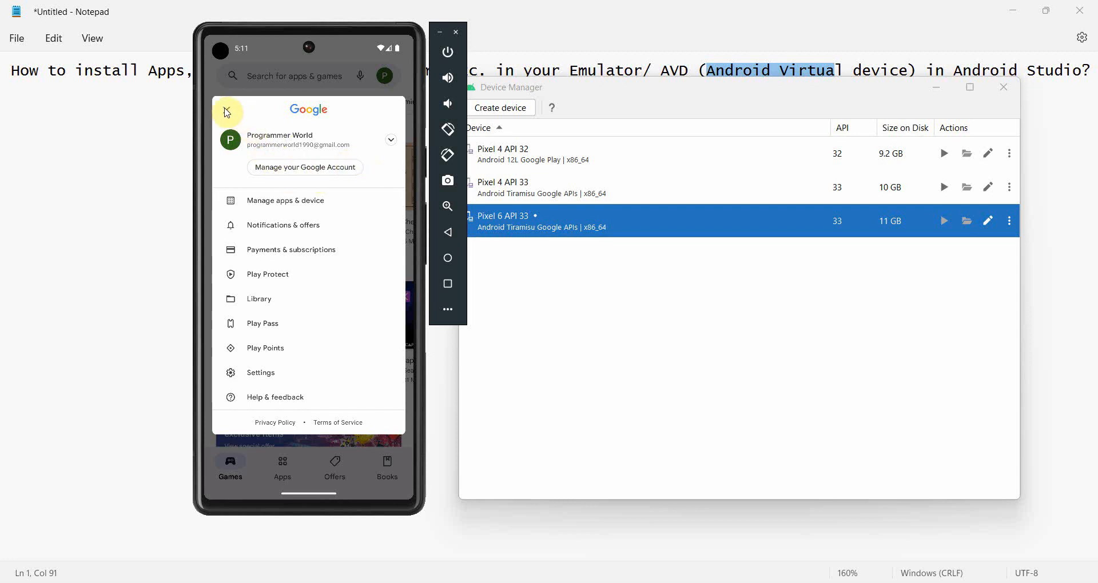
left_click(226, 113)
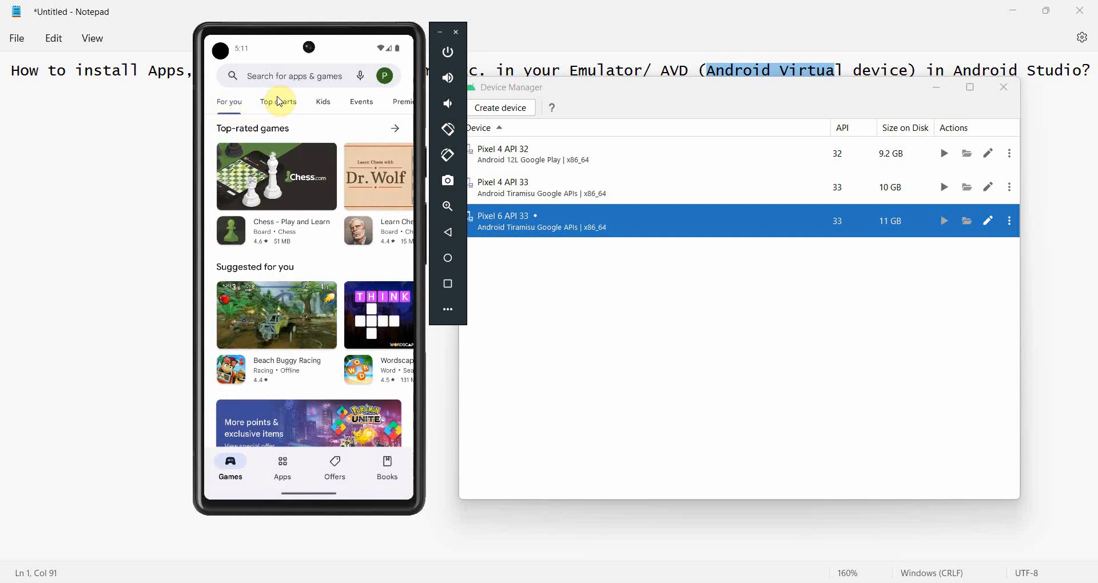
- Search the store for whatsapp and start installing WhatsApp Messenger
left_click(294, 75)
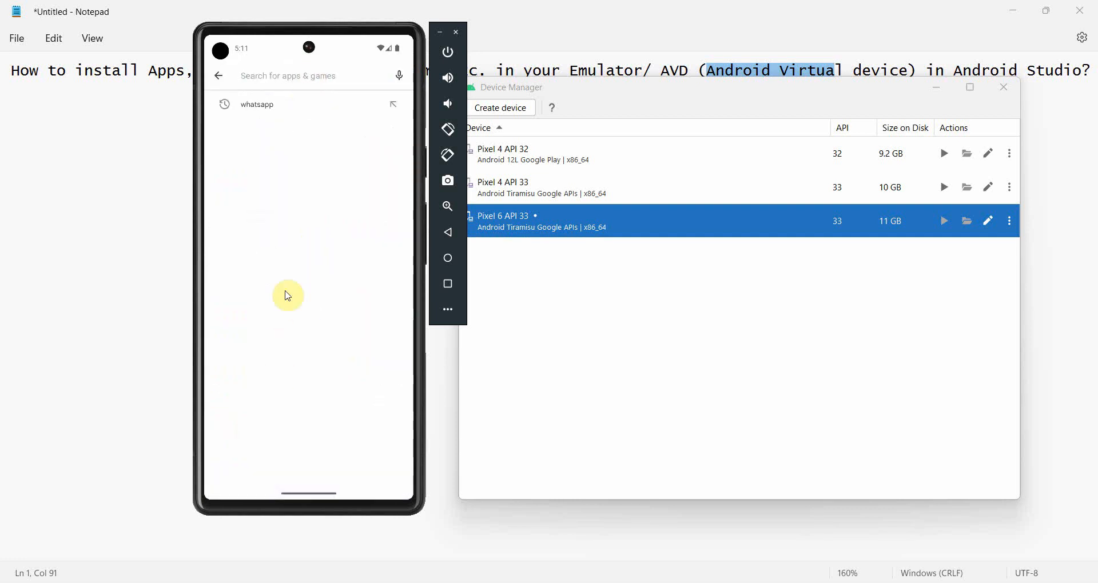
left_click(264, 104)
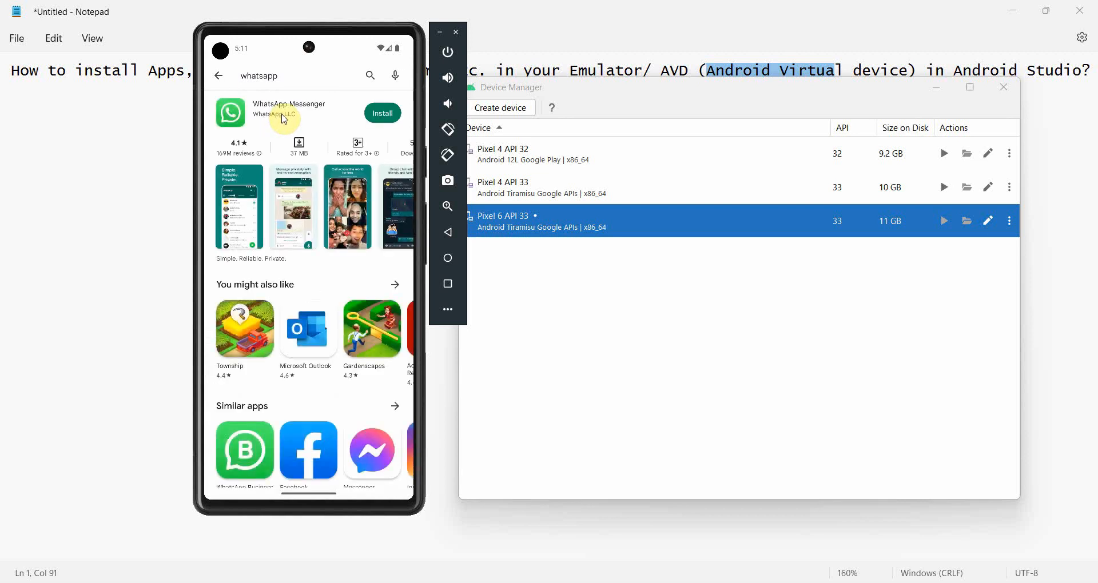
left_click(382, 113)
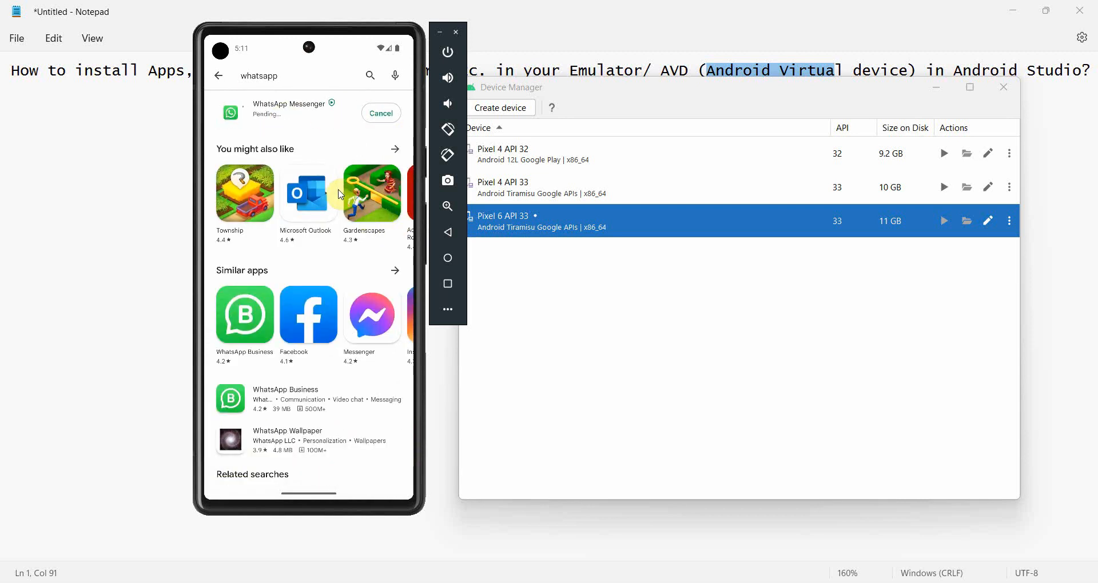
left_click(217, 76)
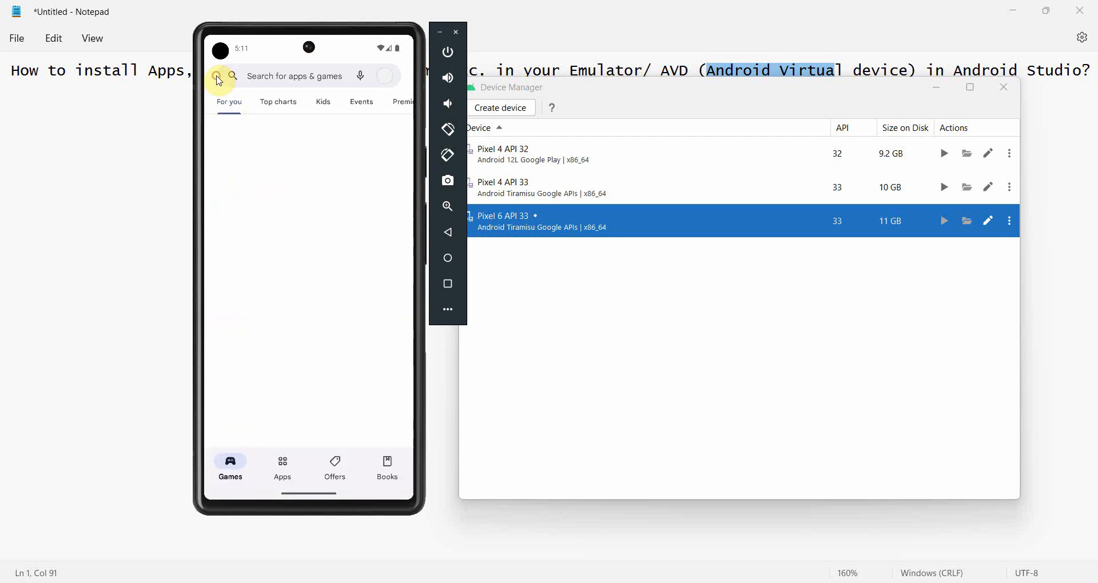
- Search the store for telegram, start installing Telegram, and leave the results
left_click(294, 75)
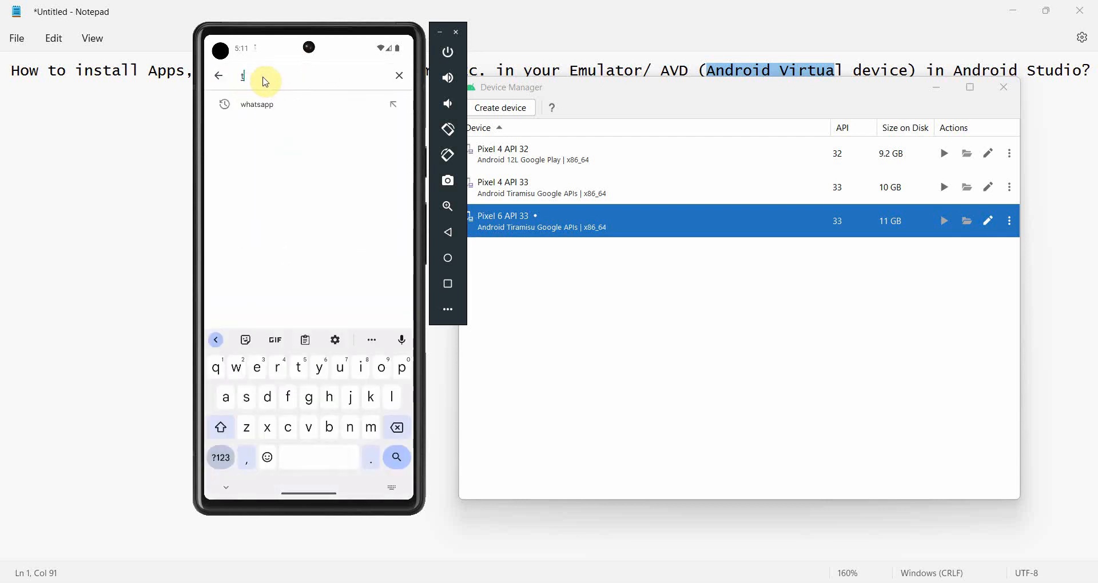
type("telegr")
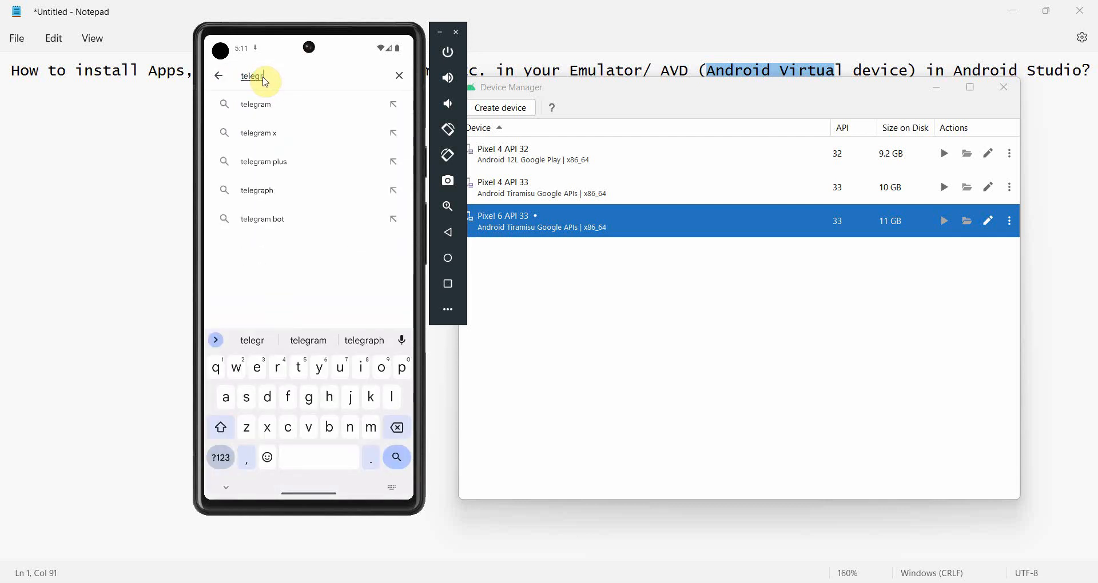
left_click(255, 104)
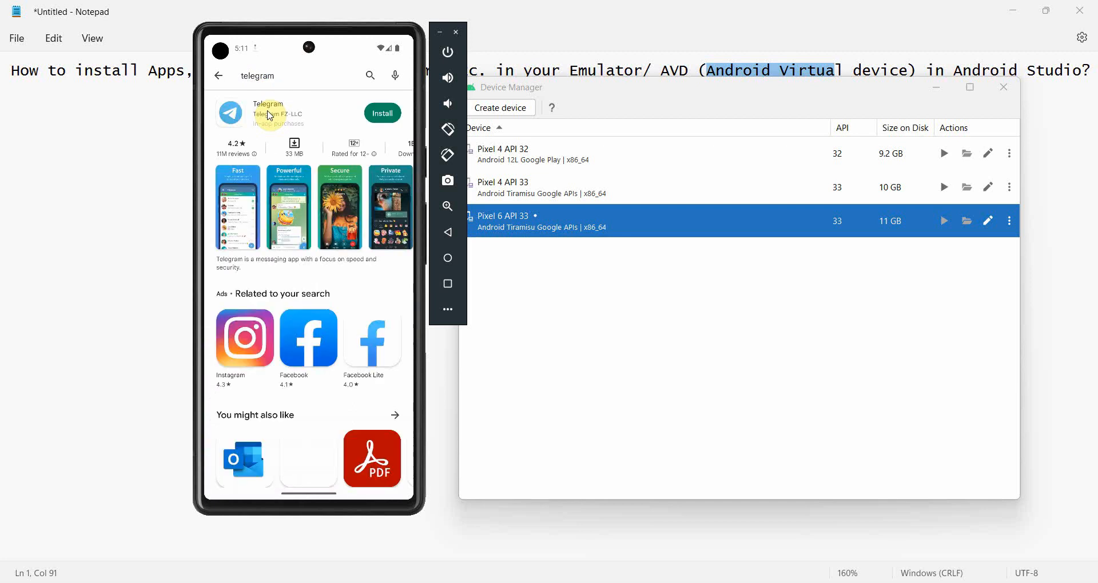
left_click(382, 113)
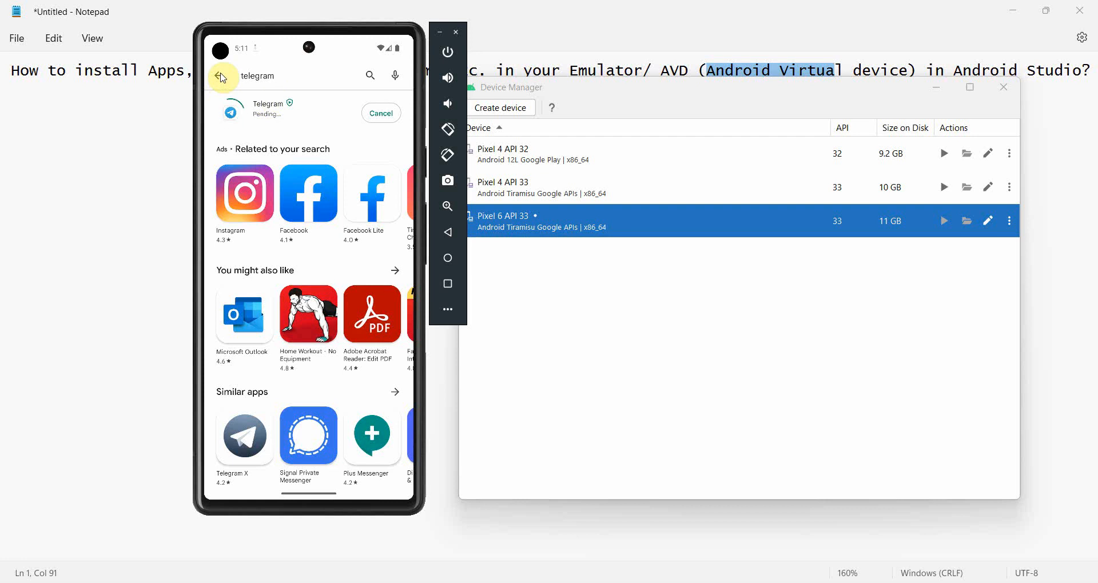
left_click(222, 76)
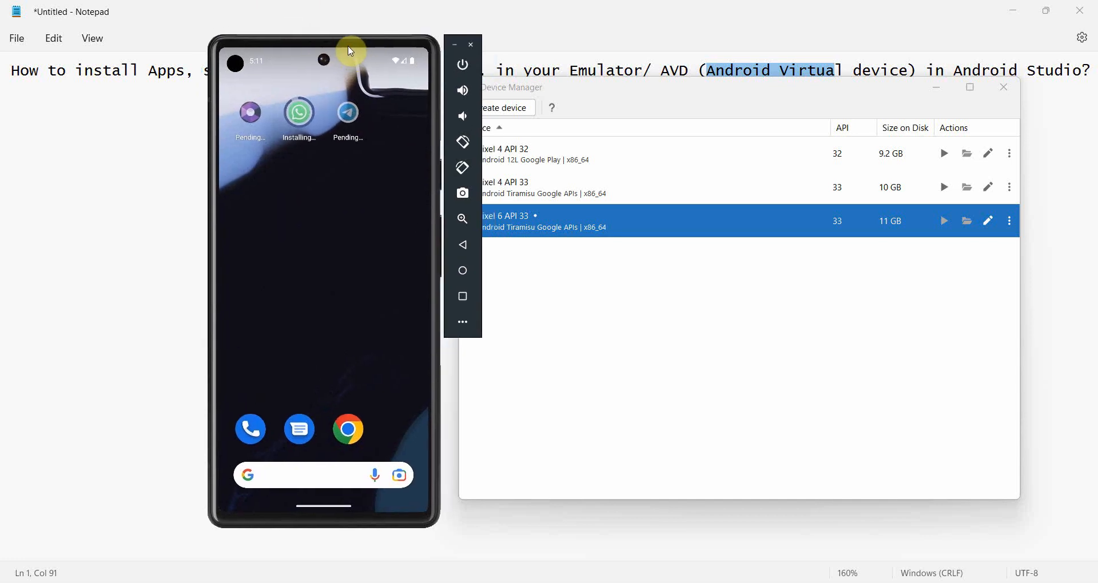
mouse_move(289, 203)
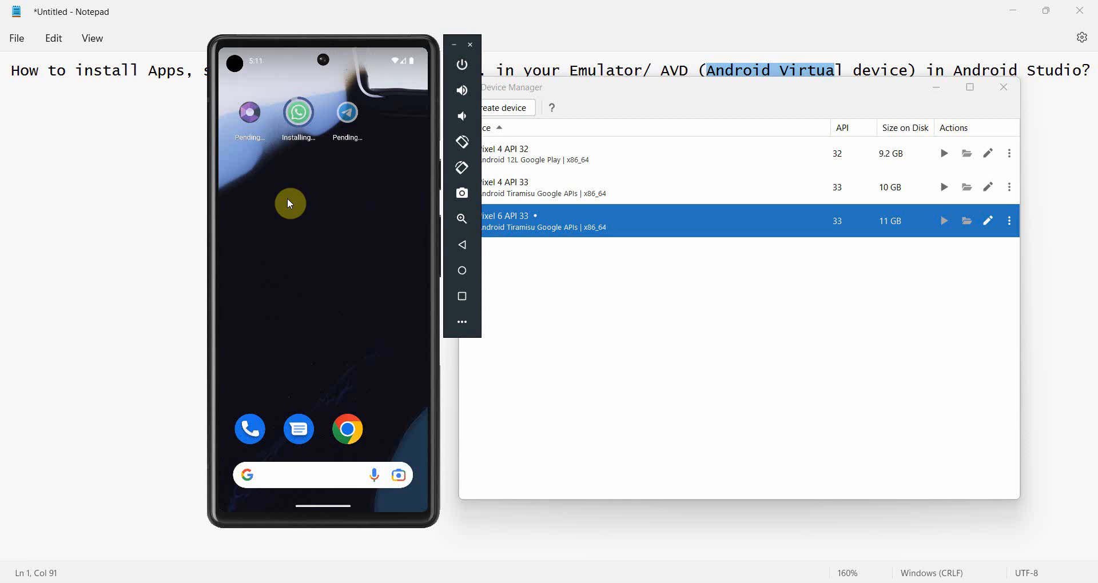
mouse_move(362, 48)
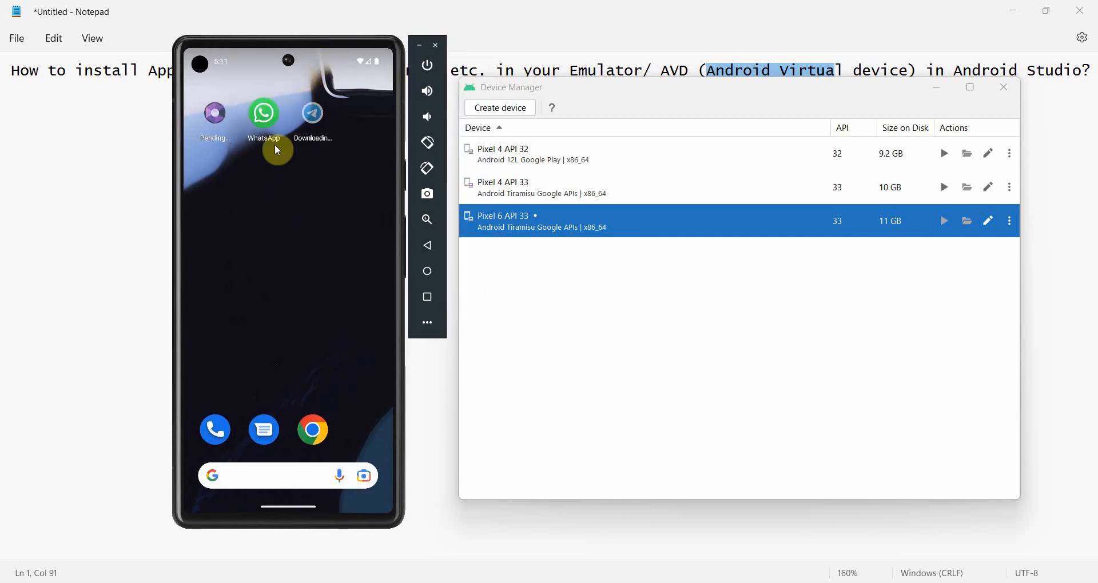
mouse_move(264, 112)
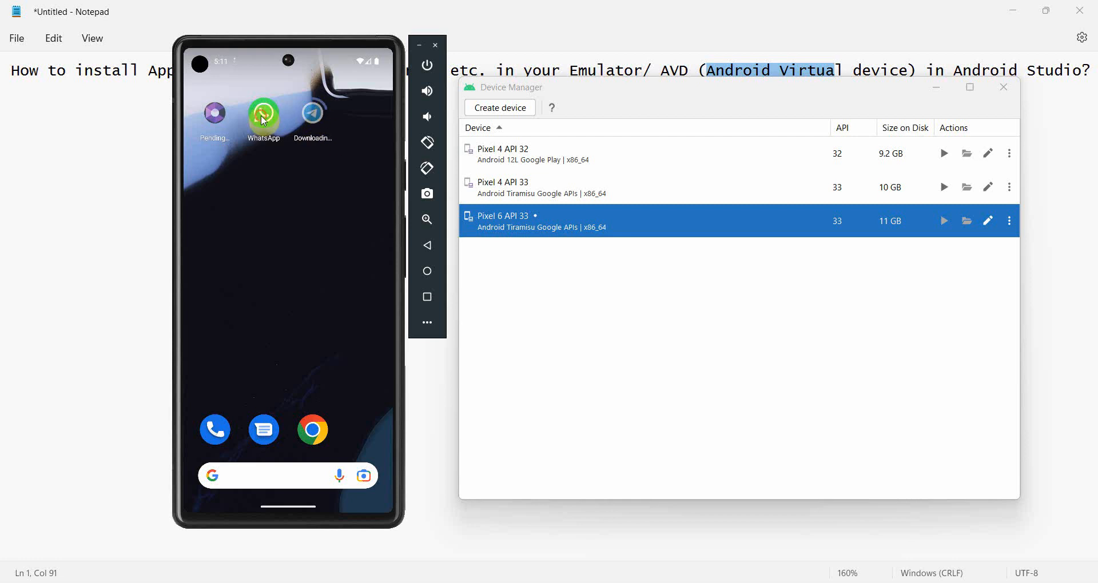
- Launch WhatsApp, keep English, and agree to the terms to reach phone-number entry
left_click(263, 116)
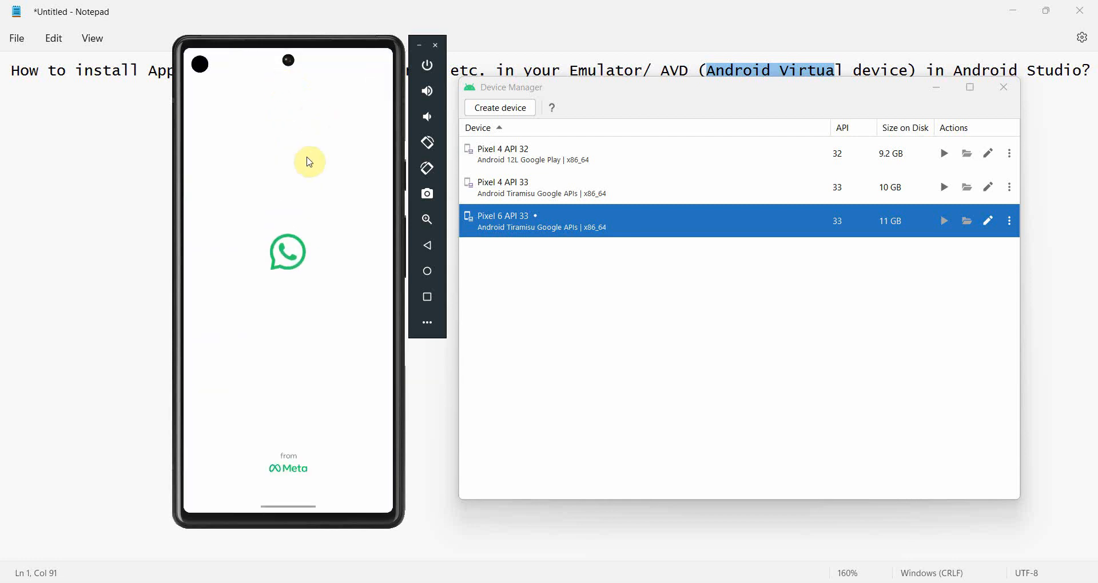
mouse_move(275, 284)
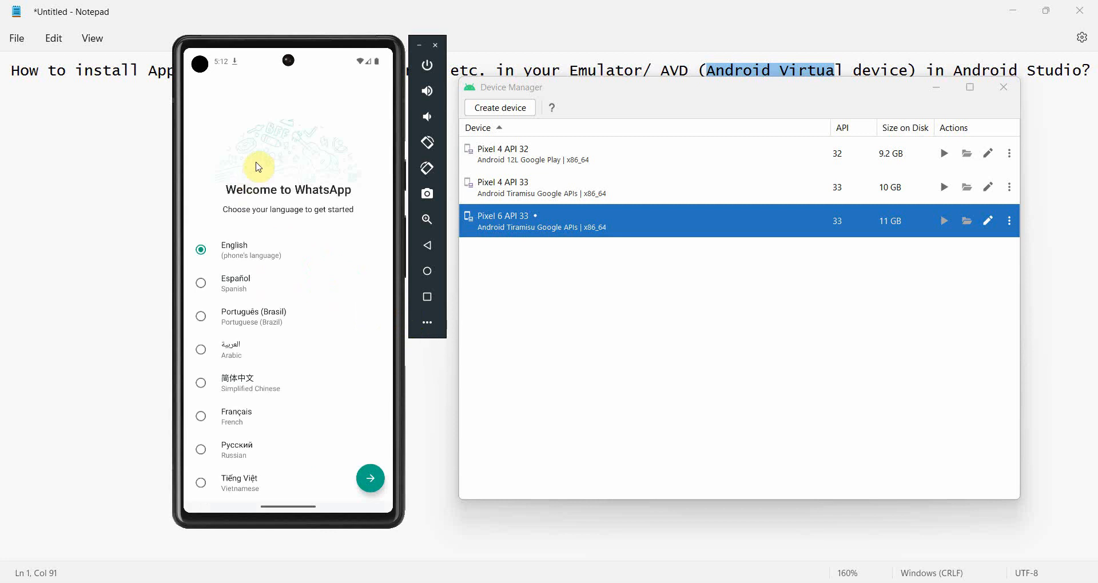
mouse_move(375, 461)
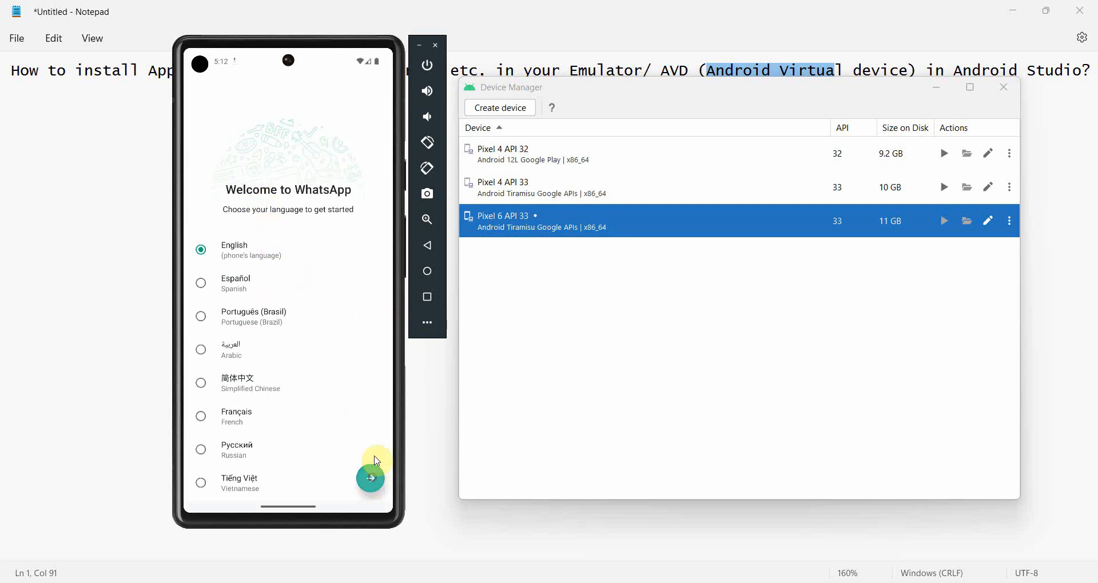
left_click(371, 480)
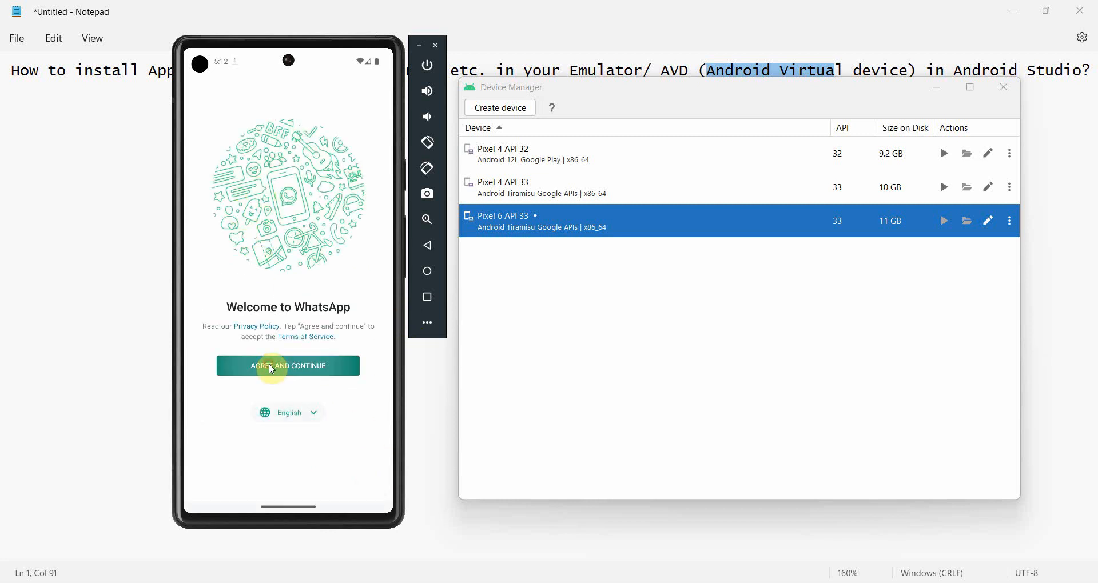
left_click(287, 366)
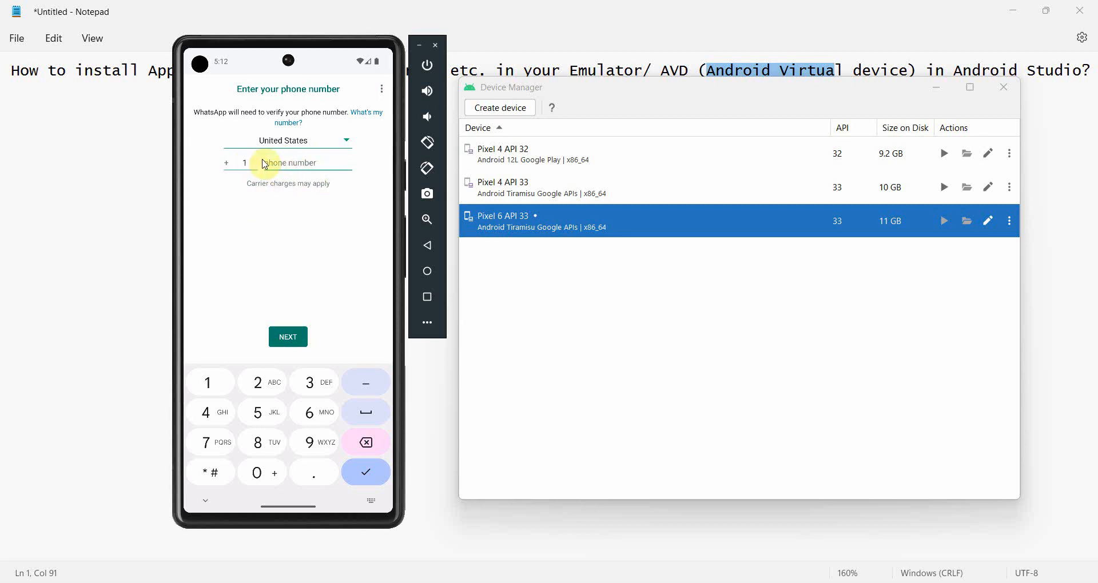
mouse_move(312, 162)
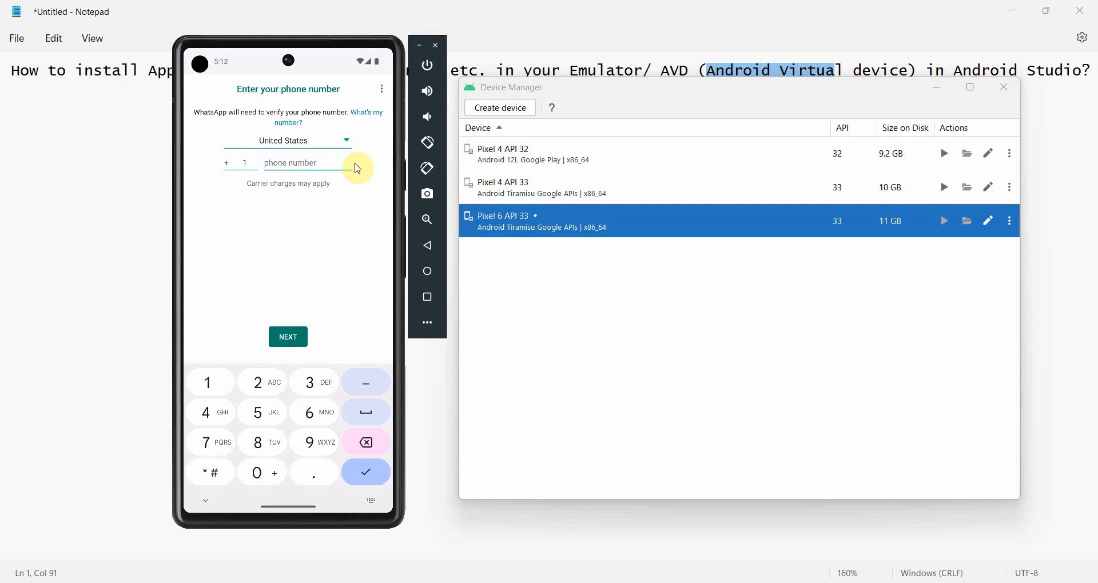
mouse_move(280, 122)
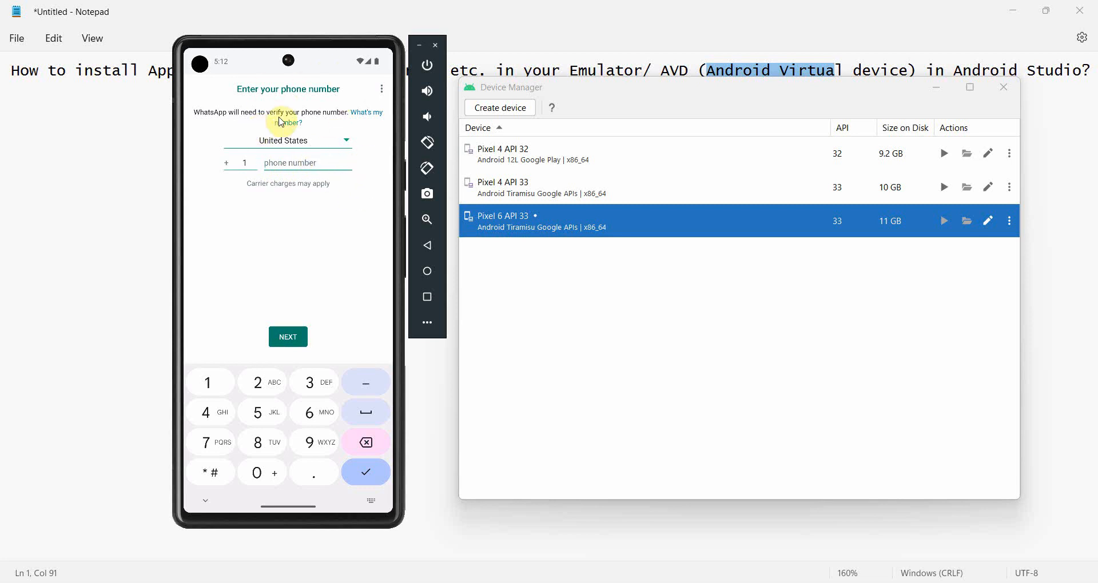
mouse_move(314, 195)
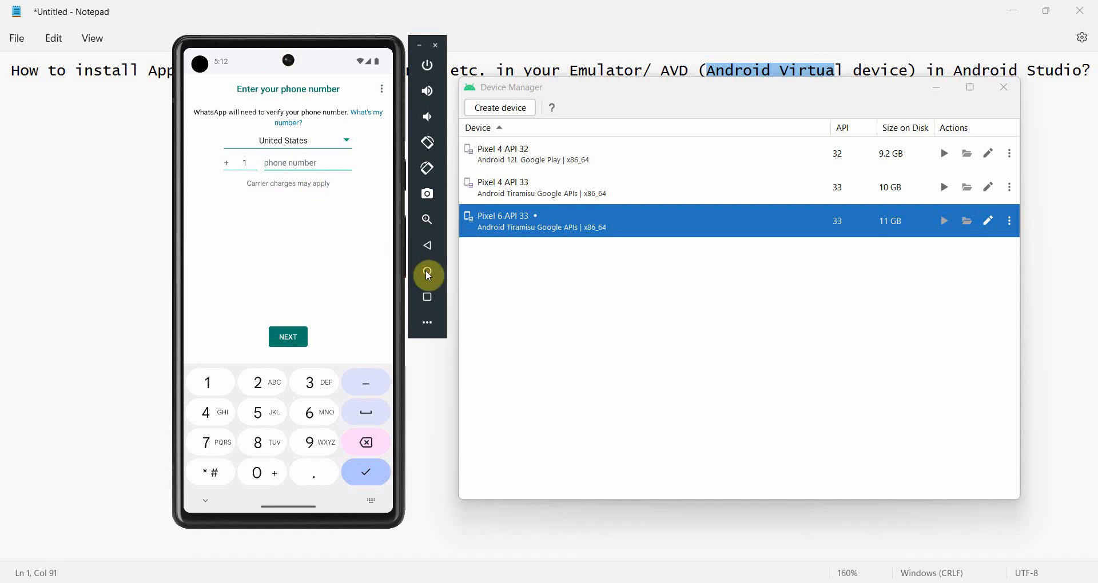
- View the downloading Telegram's store listing until it installs, then return home
left_click(427, 274)
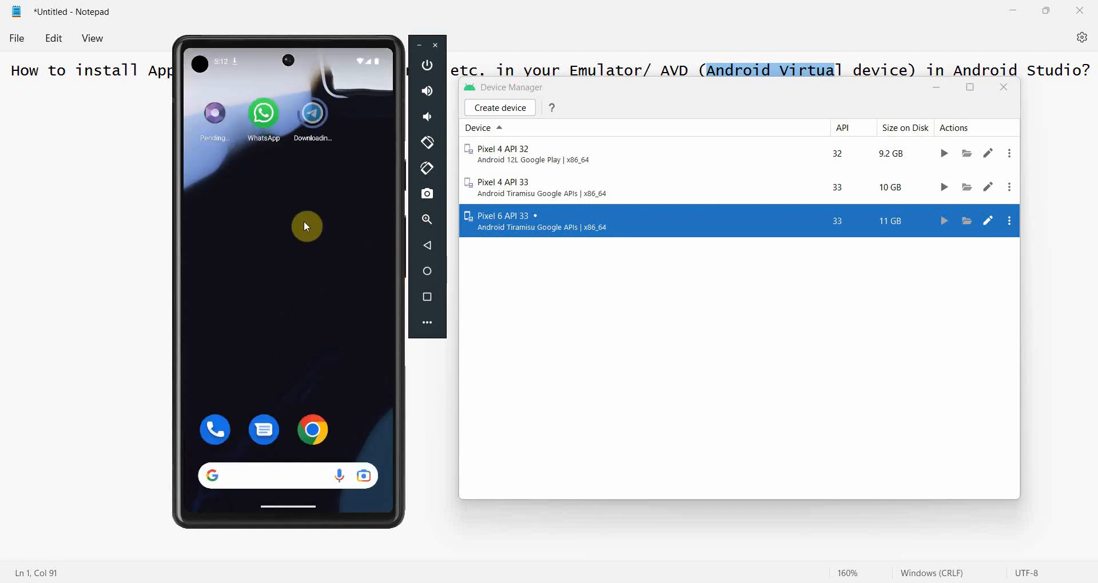
mouse_move(311, 129)
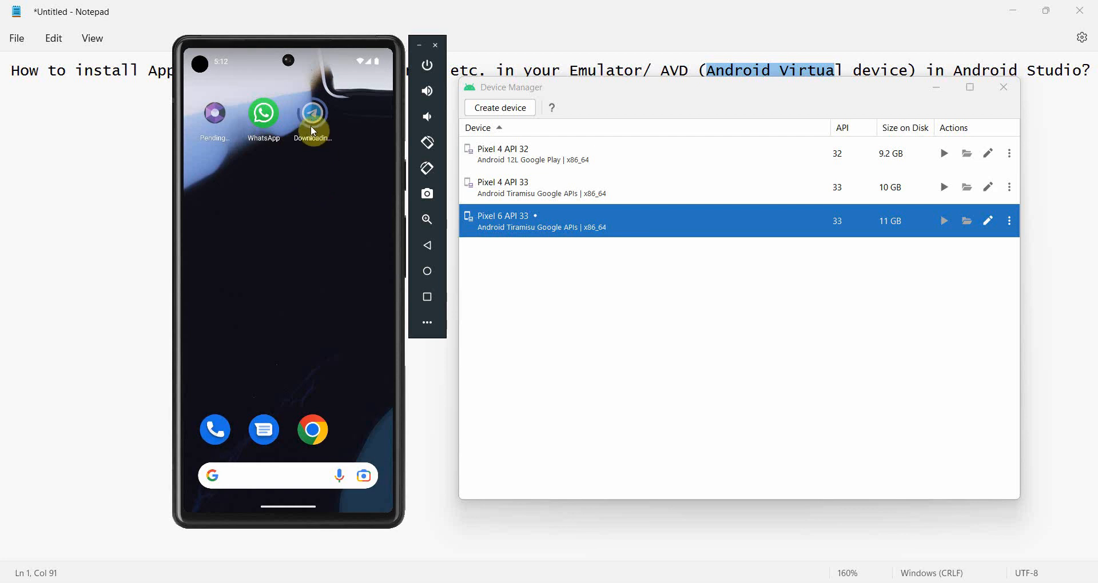
left_click_drag(287, 49, 287, 210)
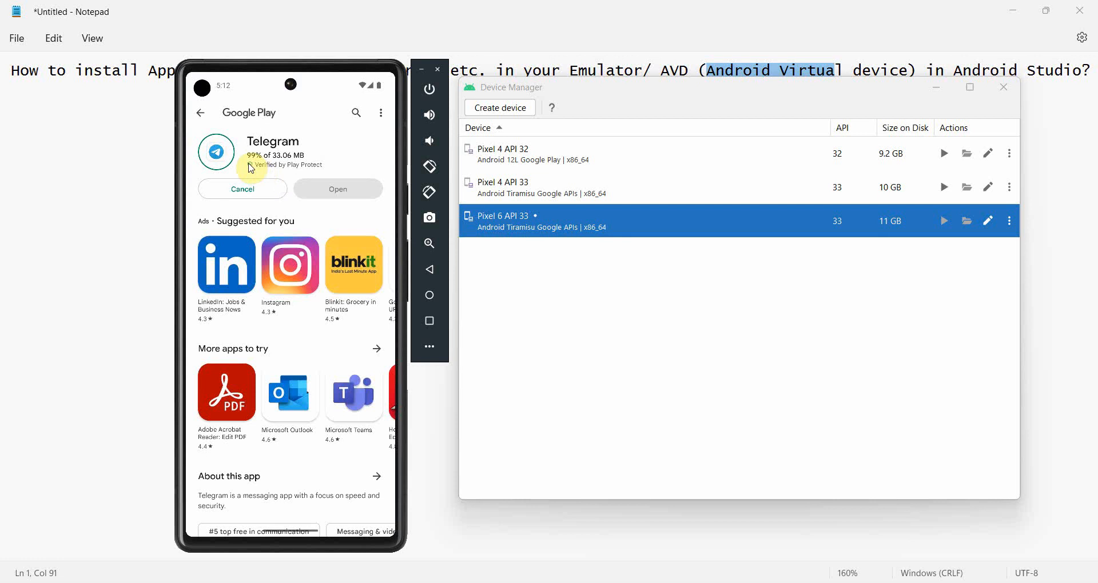
mouse_move(294, 151)
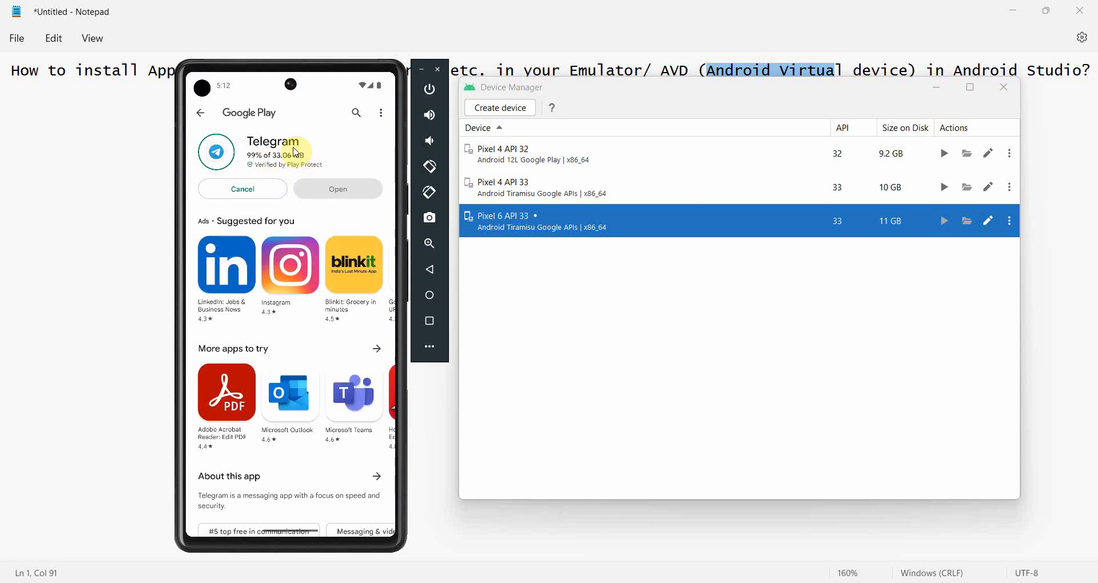
mouse_move(301, 167)
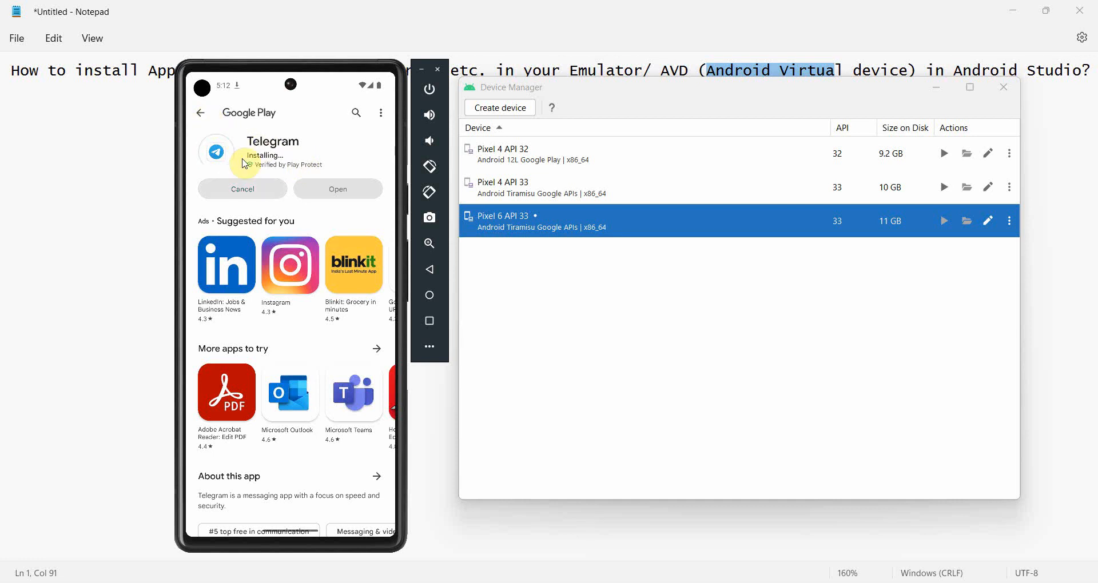
left_click(200, 113)
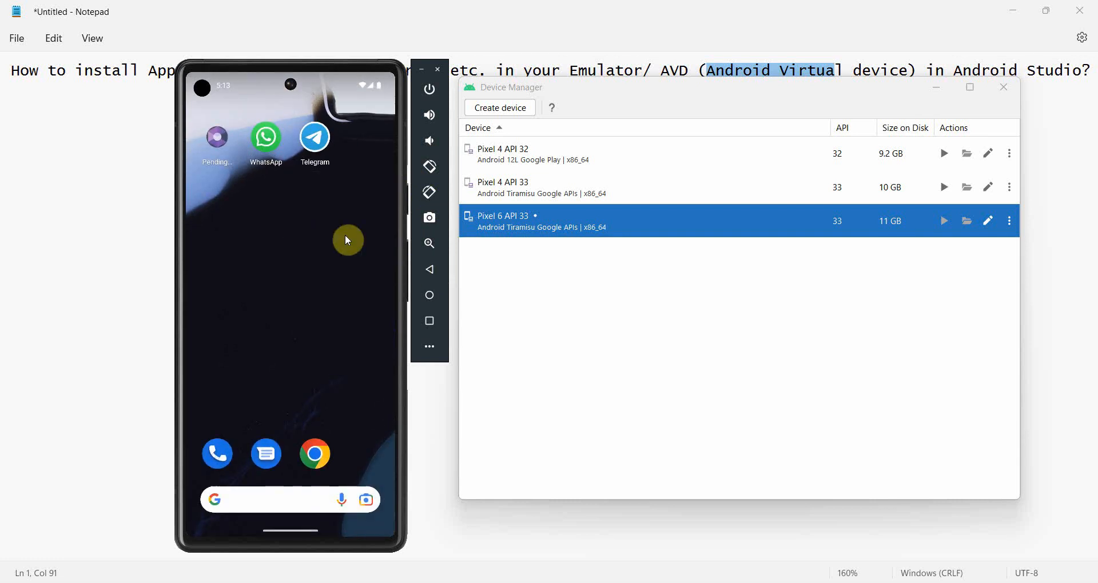
- Launch Telegram, allow notifications, start messaging, and continue past the calls explanation
left_click(313, 137)
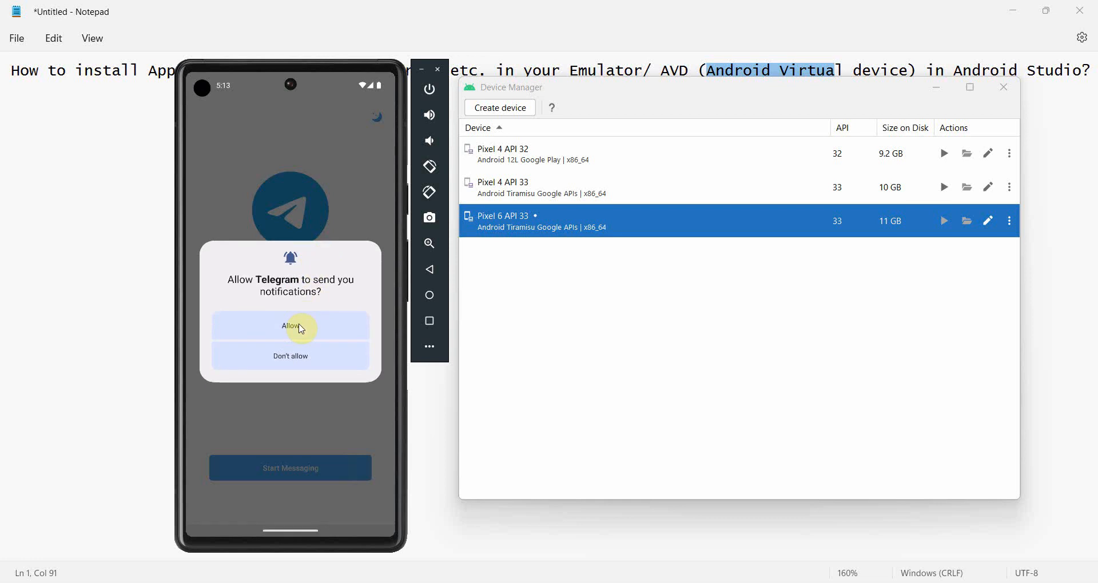
left_click(289, 326)
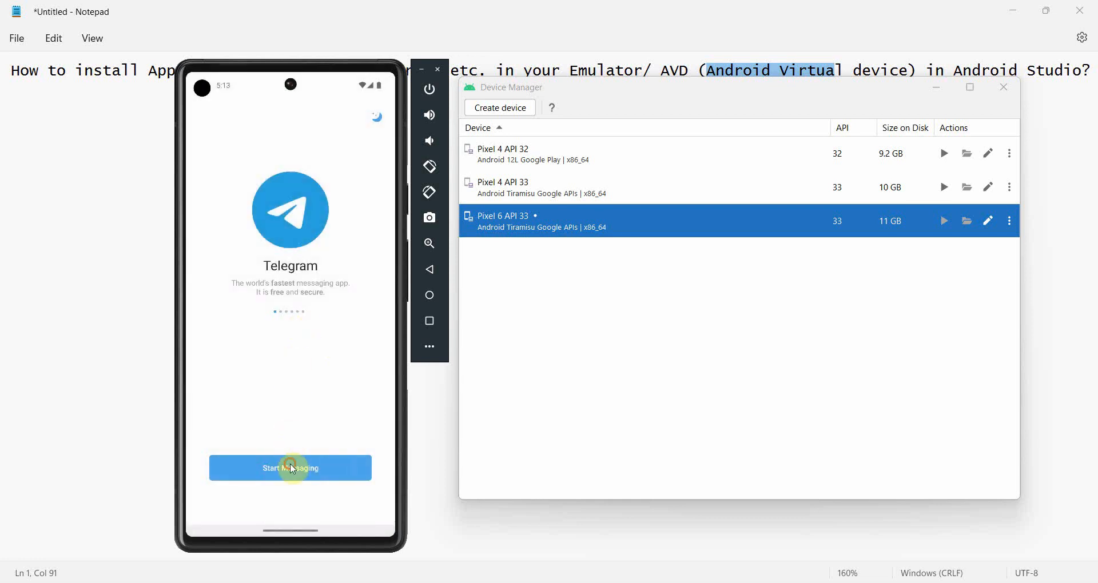
left_click(289, 468)
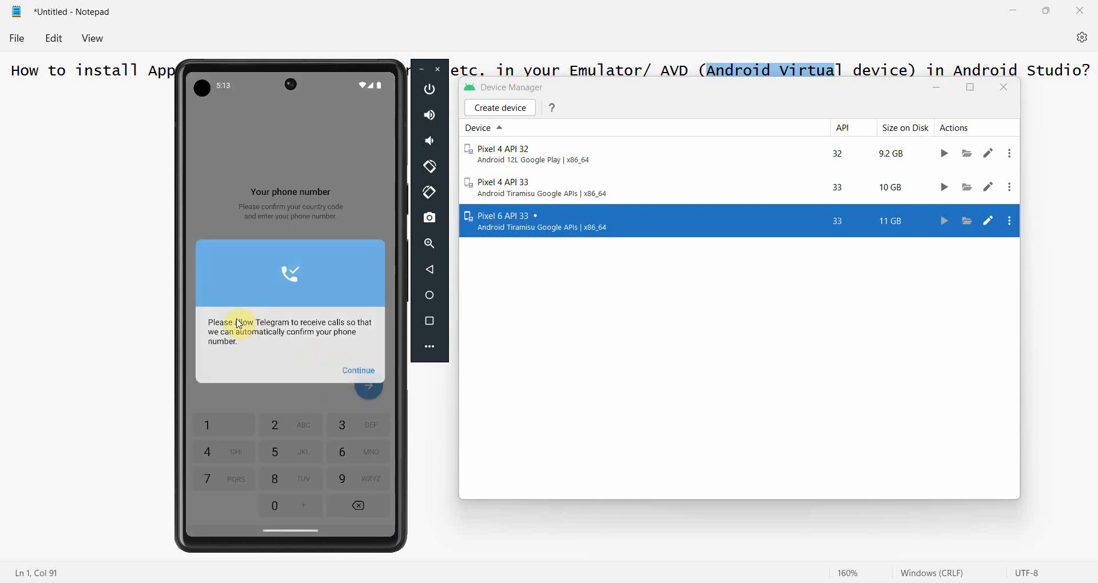
left_click(358, 371)
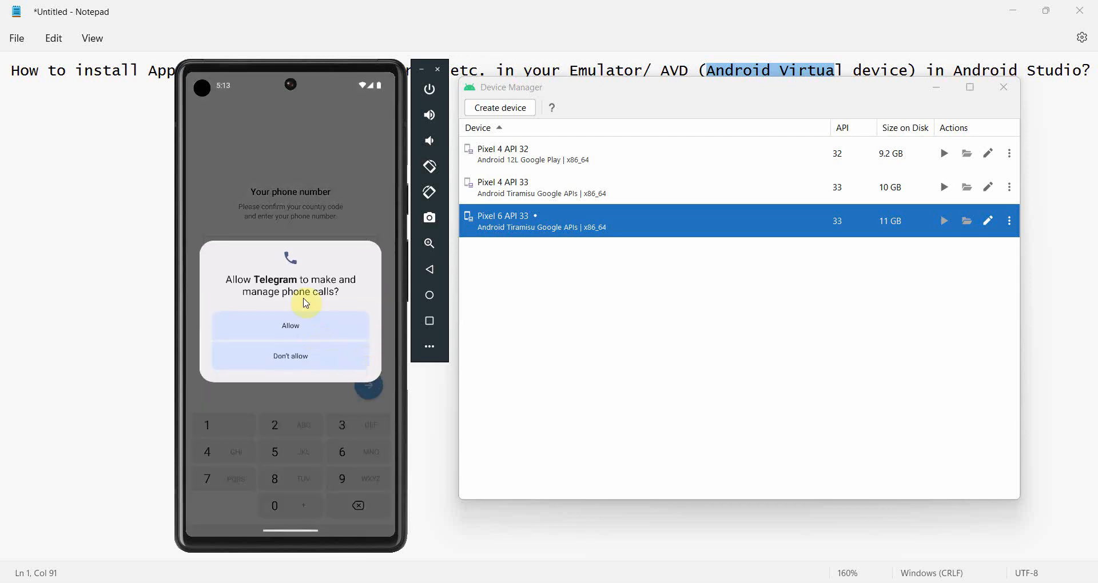
mouse_move(352, 286)
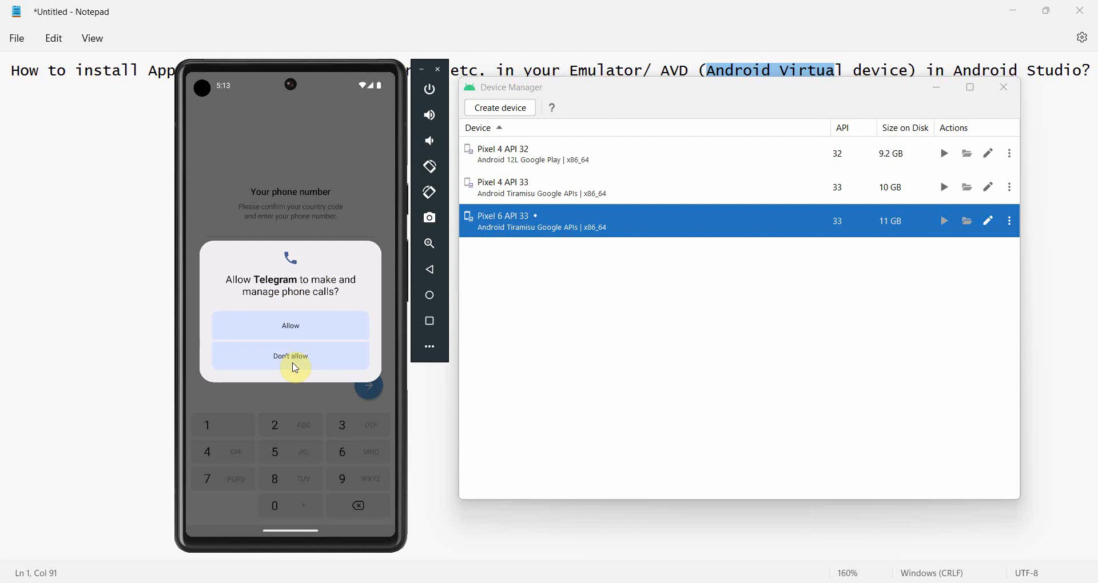
mouse_move(294, 360)
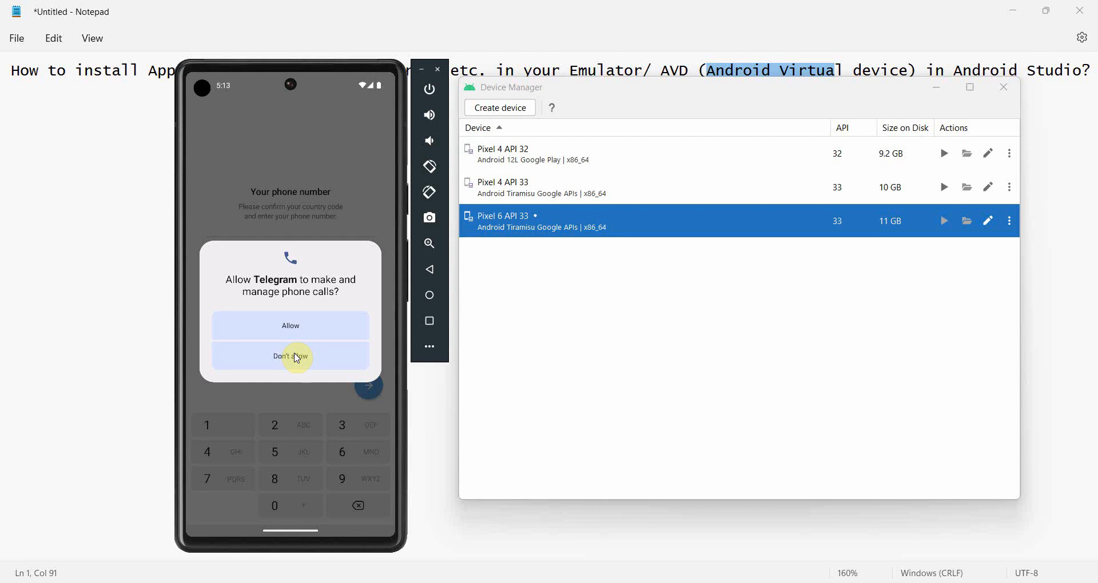
mouse_move(309, 147)
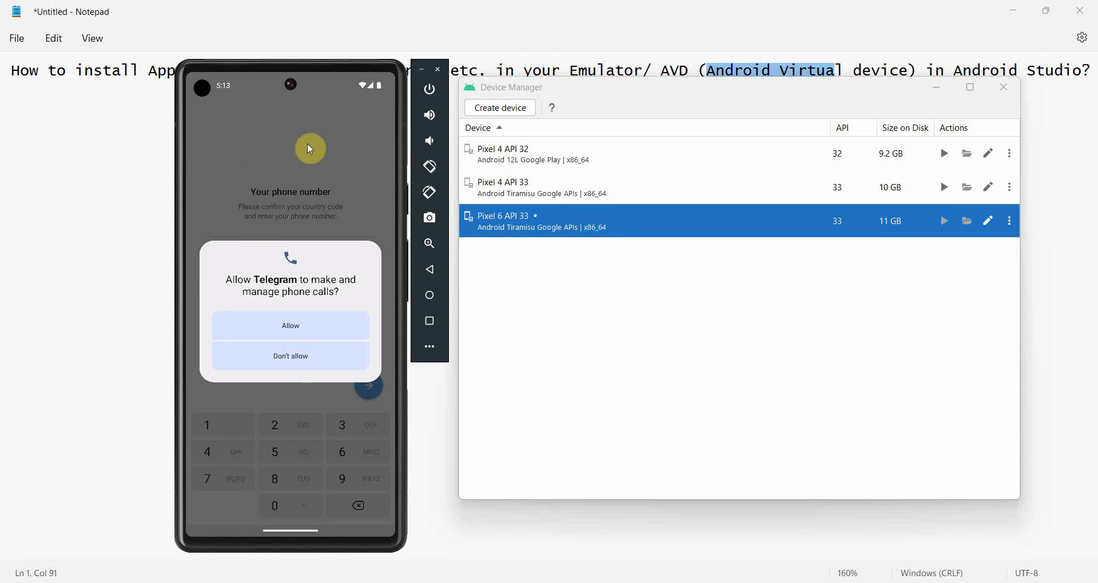
mouse_move(289, 194)
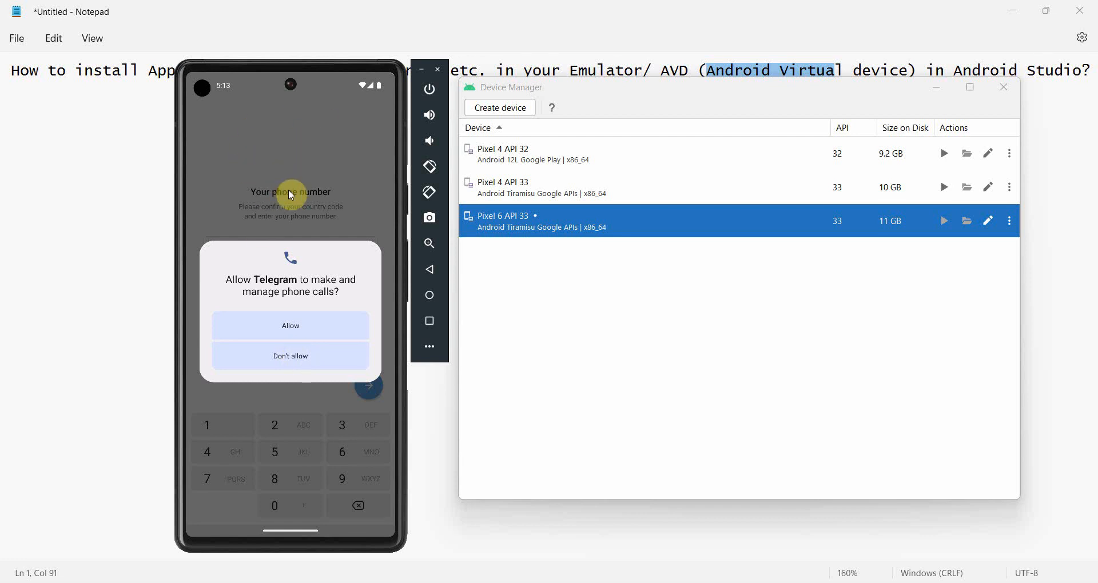
mouse_move(315, 367)
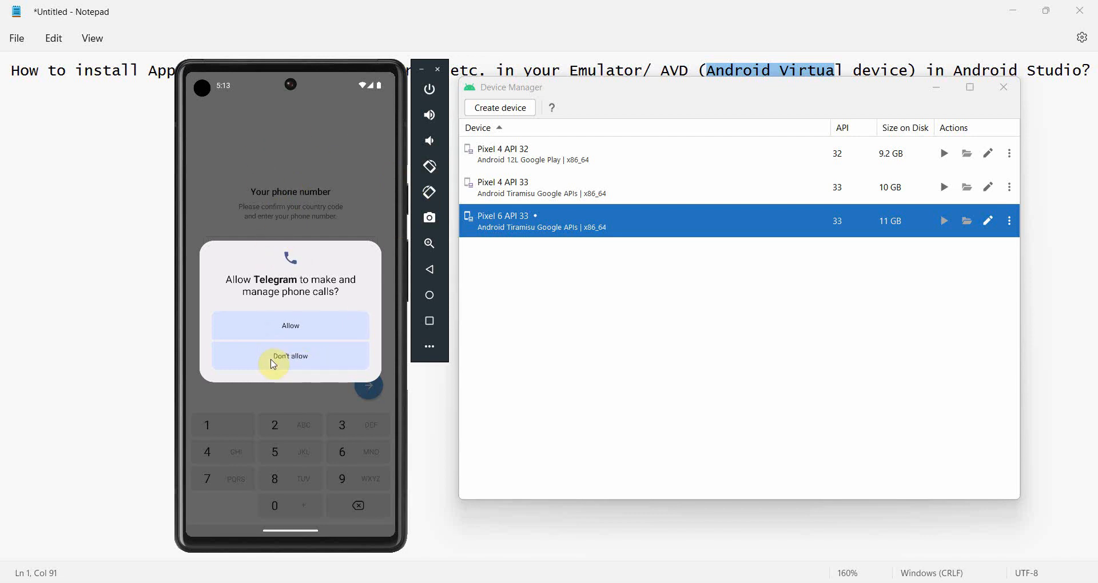
- Decline the phone-calls permission and set the login country to Australia (+61)
left_click(289, 356)
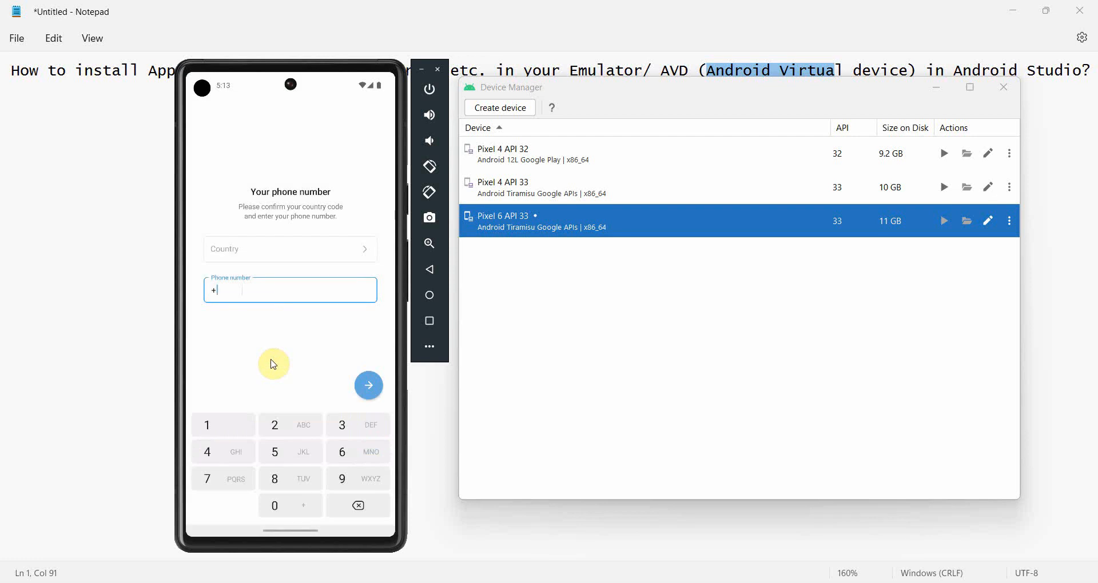
mouse_move(343, 273)
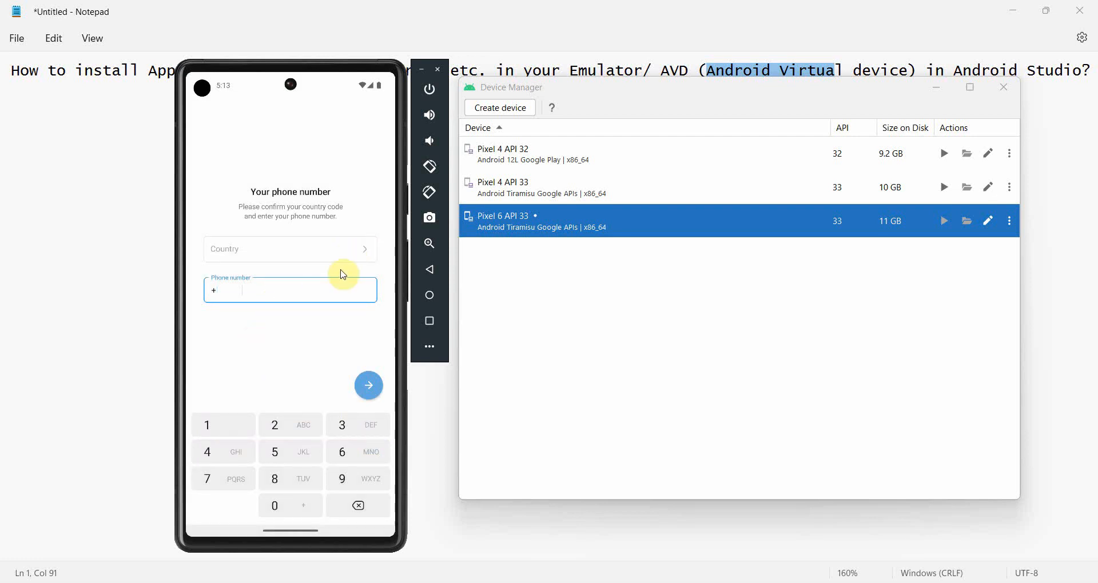
left_click(290, 249)
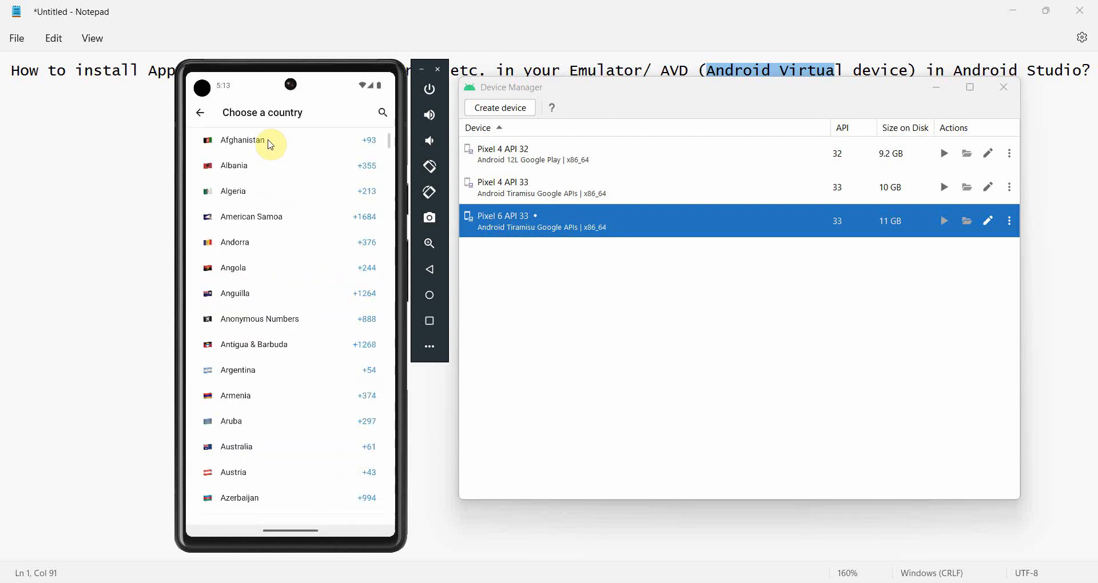
scroll("down", 3)
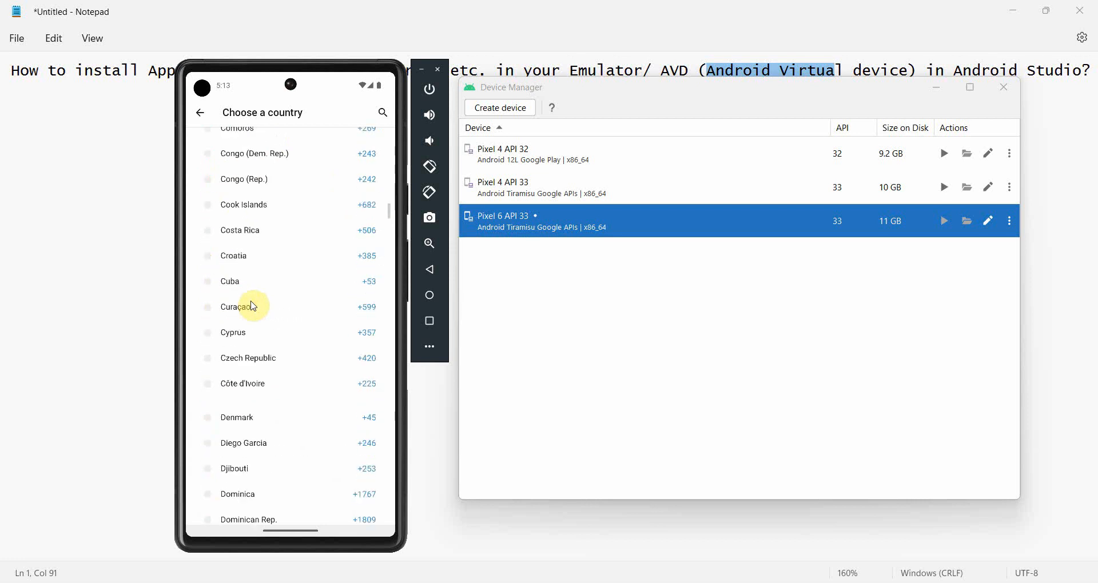
scroll("down", 3)
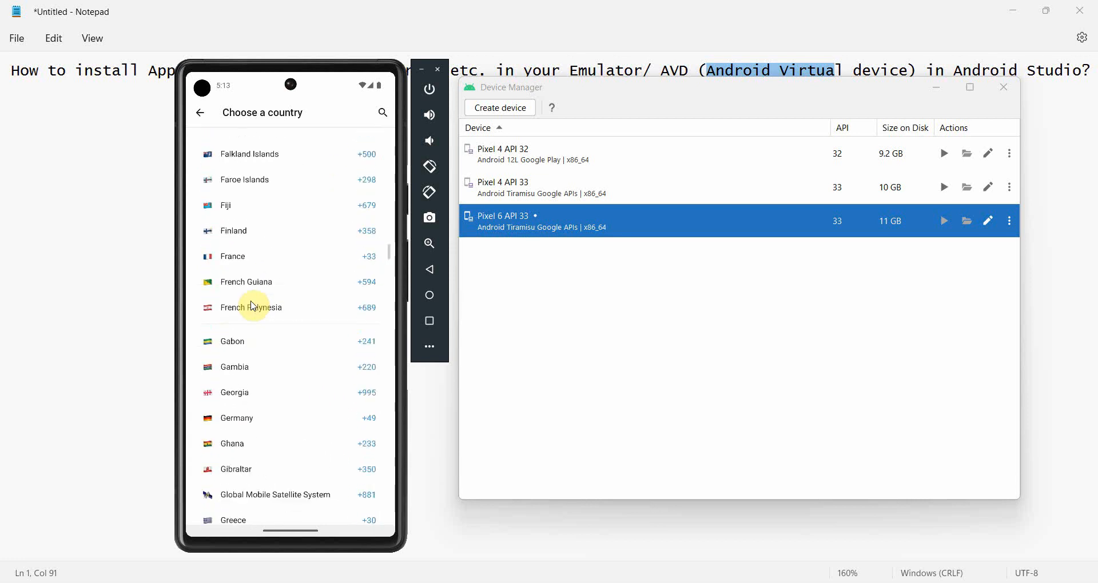
scroll("up", 3)
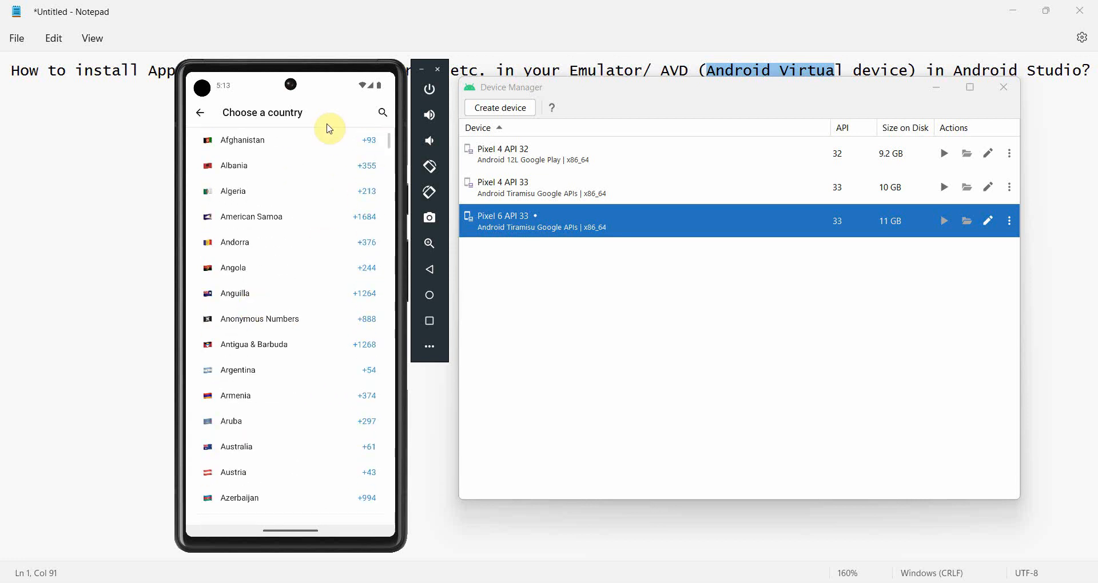
left_click(236, 447)
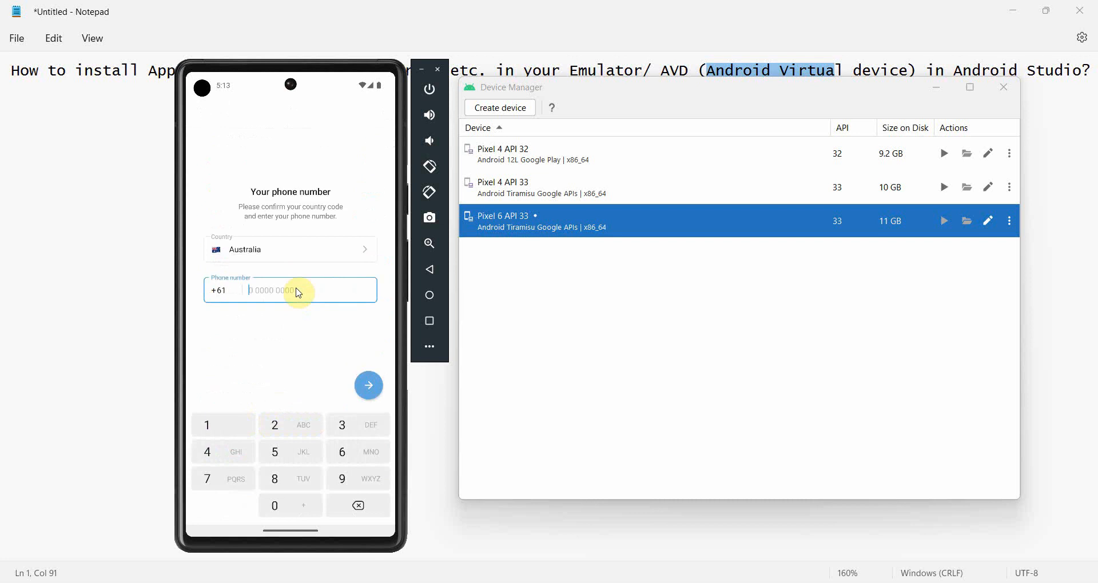
mouse_move(376, 194)
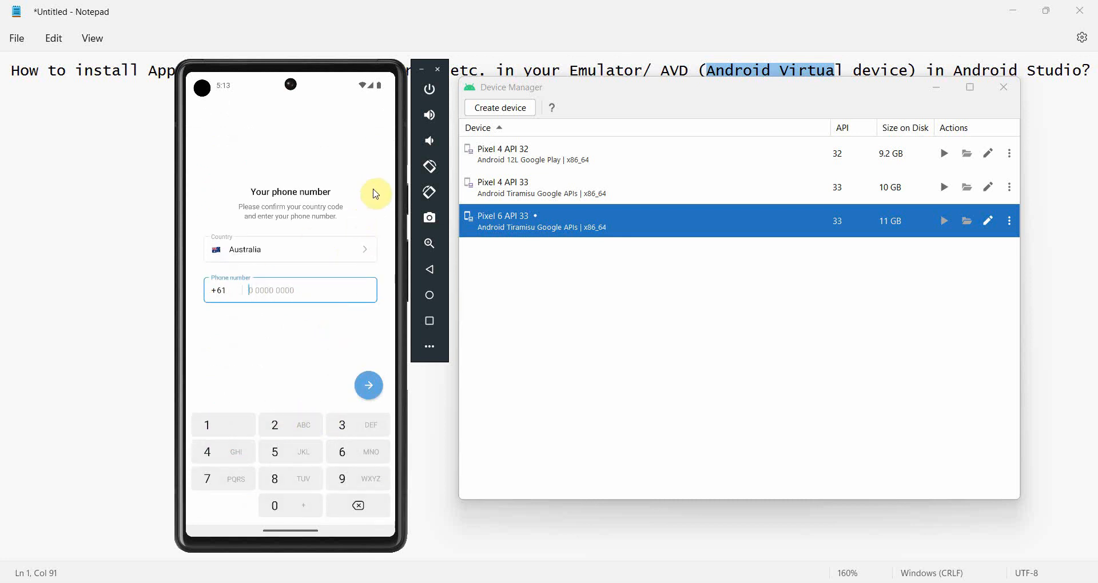
mouse_move(326, 279)
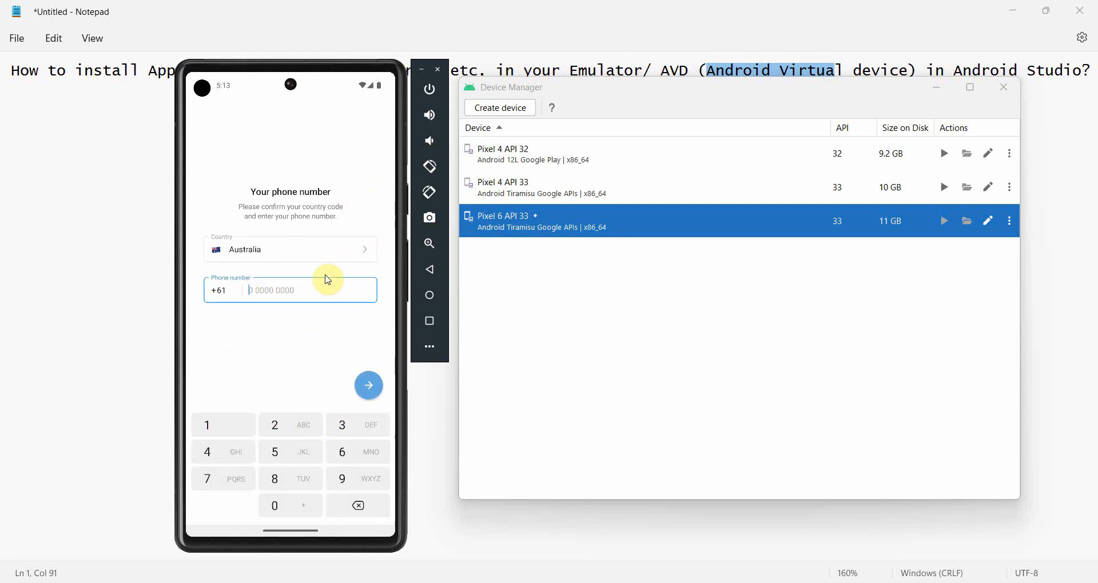
mouse_move(429, 295)
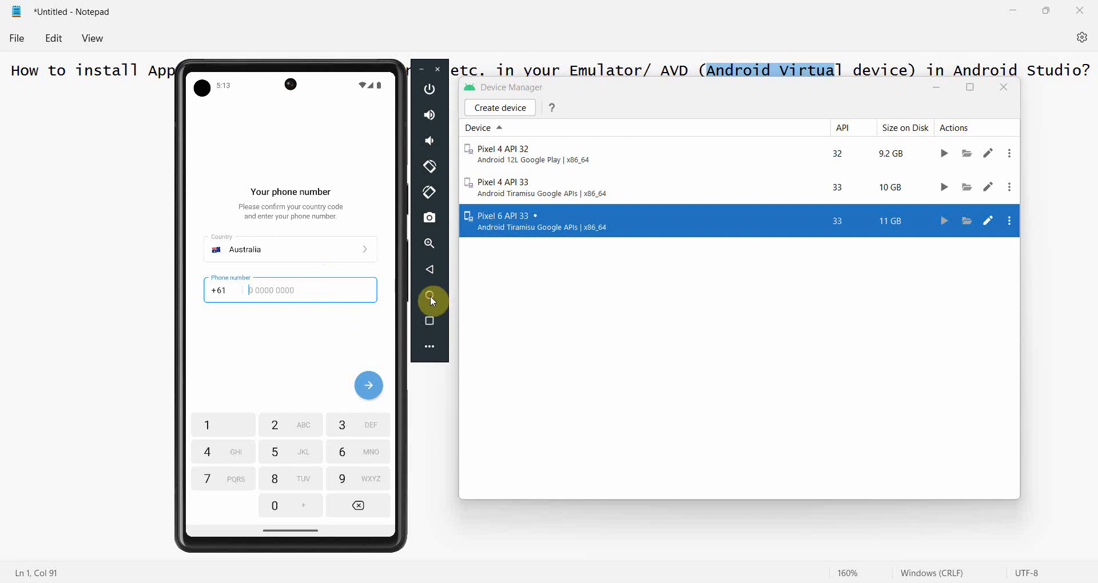
- Return to the emulator home screen showing WhatsApp and Telegram installed
left_click(428, 295)
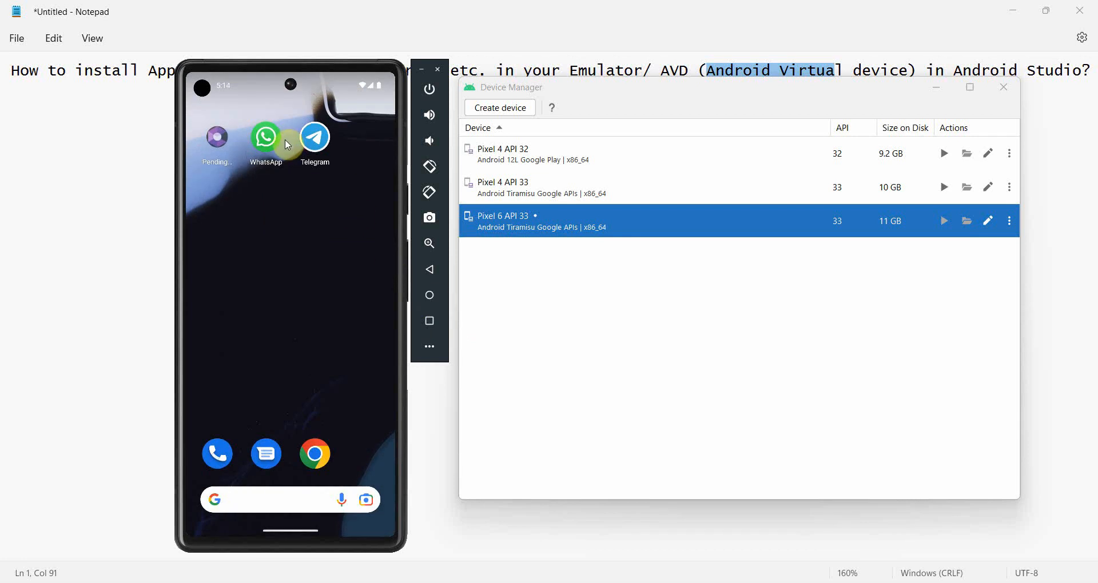
mouse_move(328, 189)
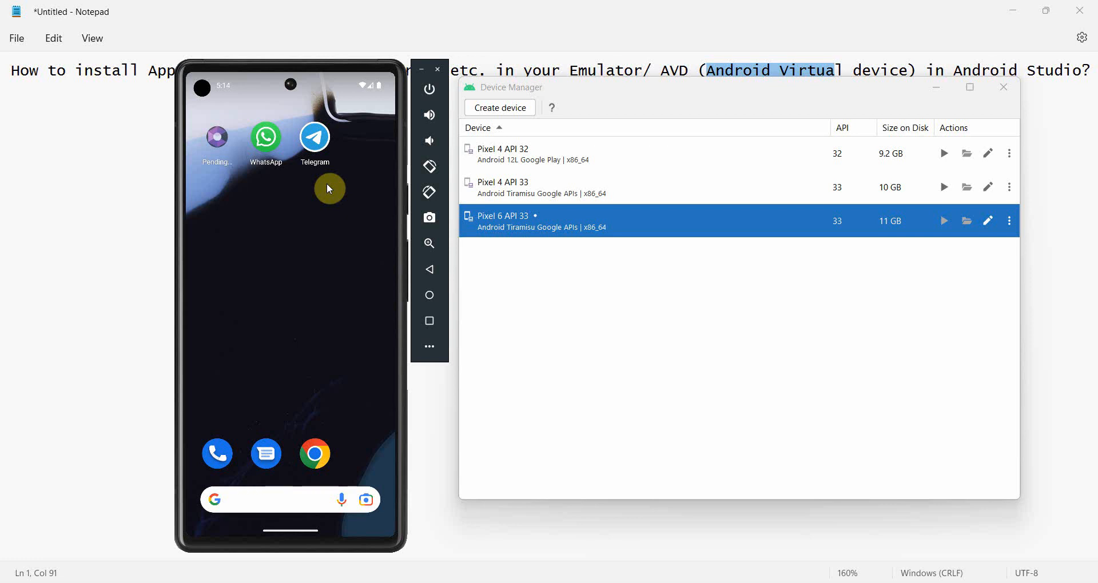
mouse_move(236, 343)
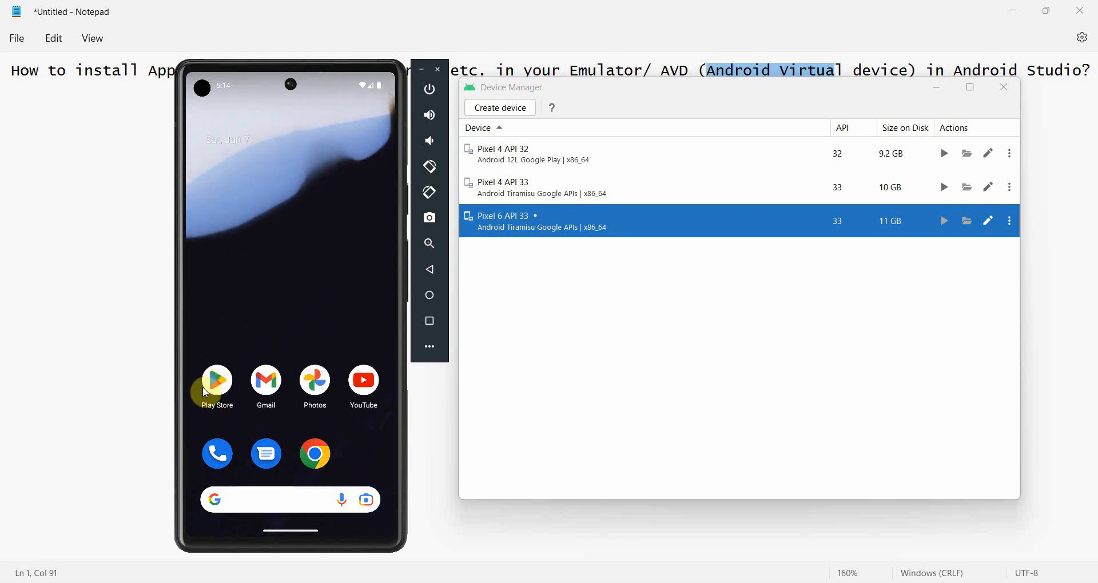
mouse_move(363, 294)
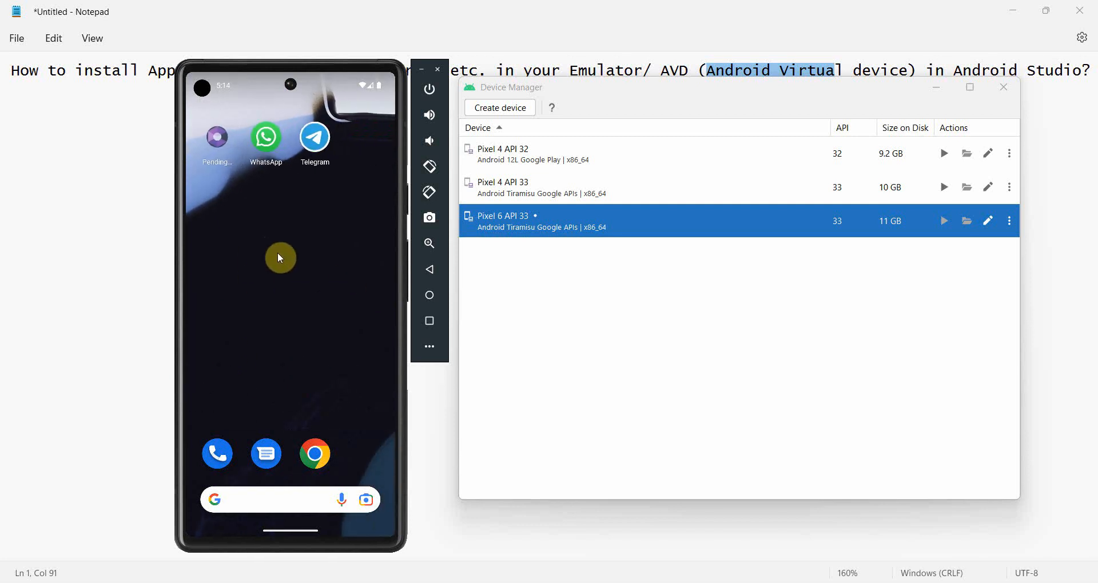
mouse_move(312, 299)
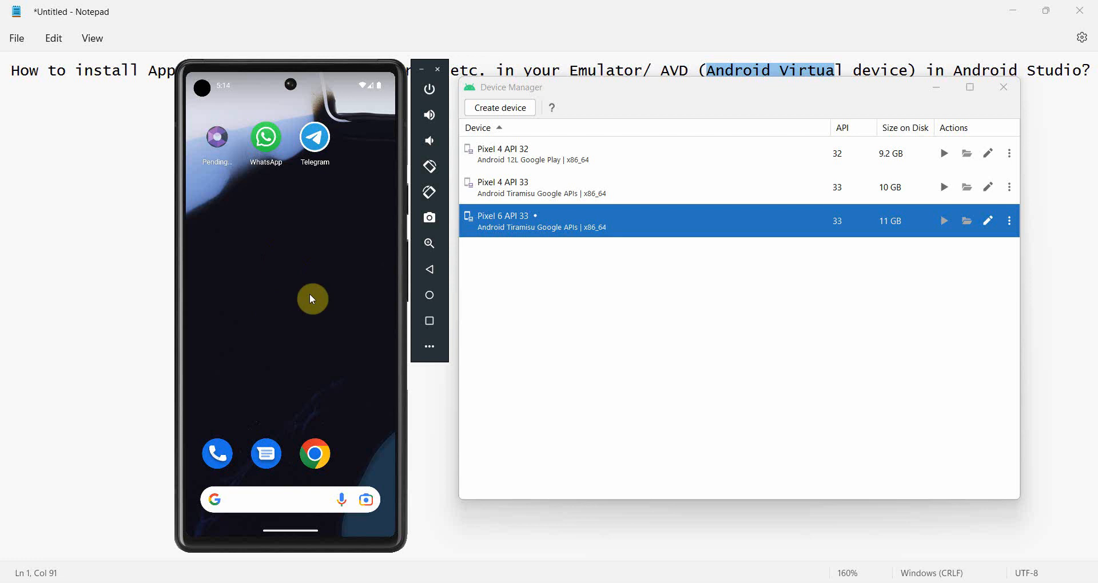